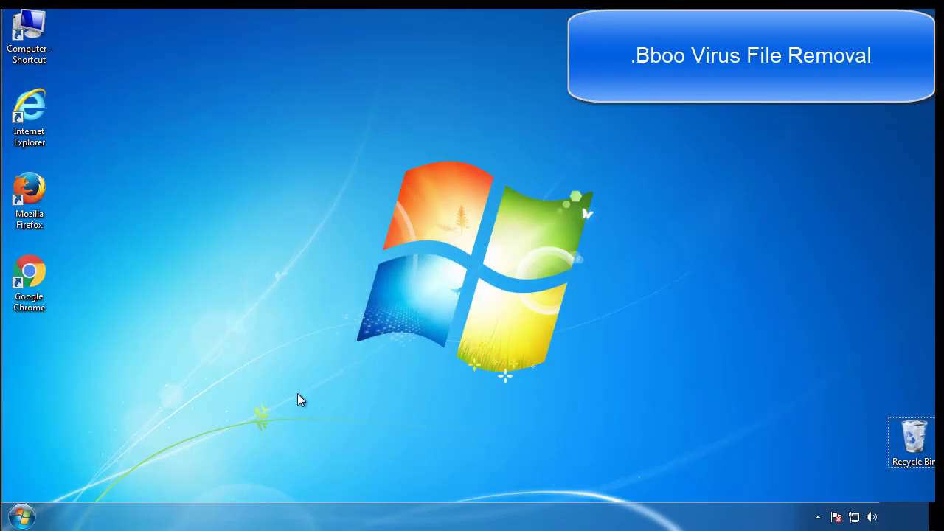
# - Launch msconfig, enable minimal Safe boot on the Boot tab, and apply it
pyautogui.click(22, 515)
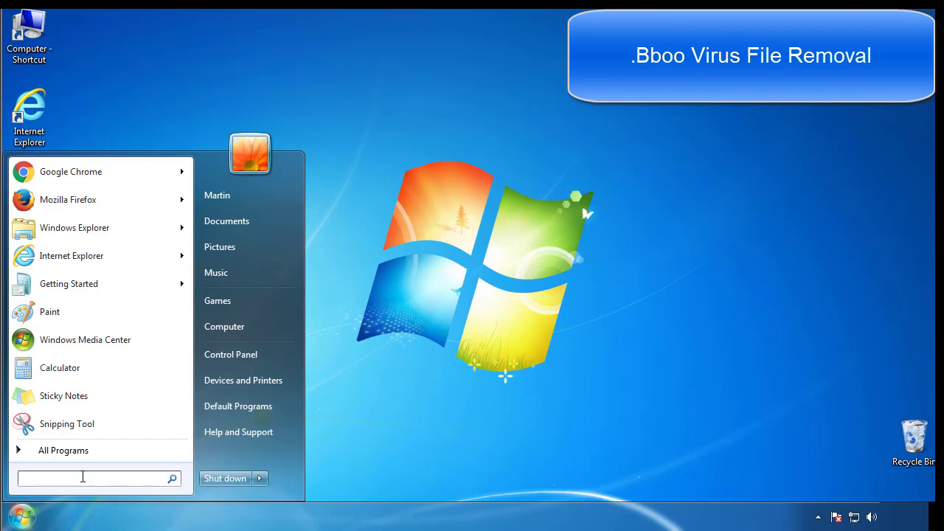
pyautogui.write('mscon')
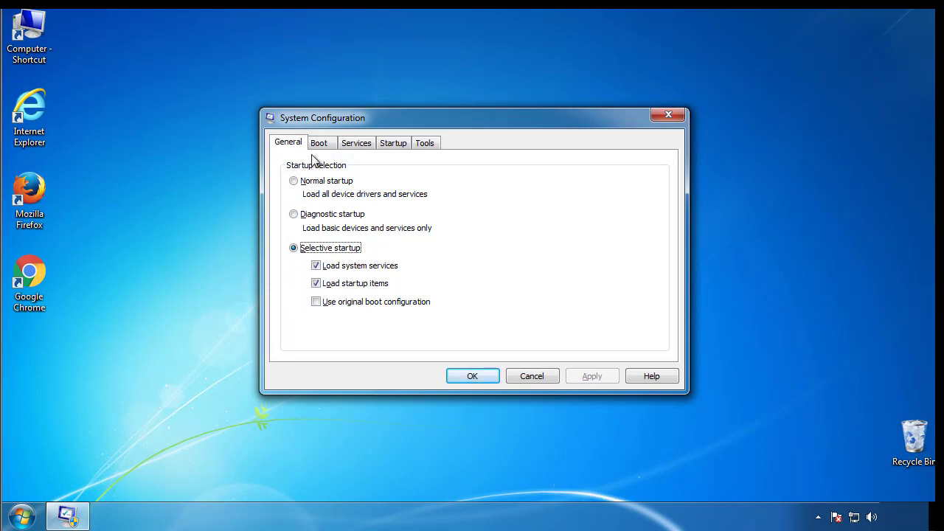
pyautogui.click(318, 142)
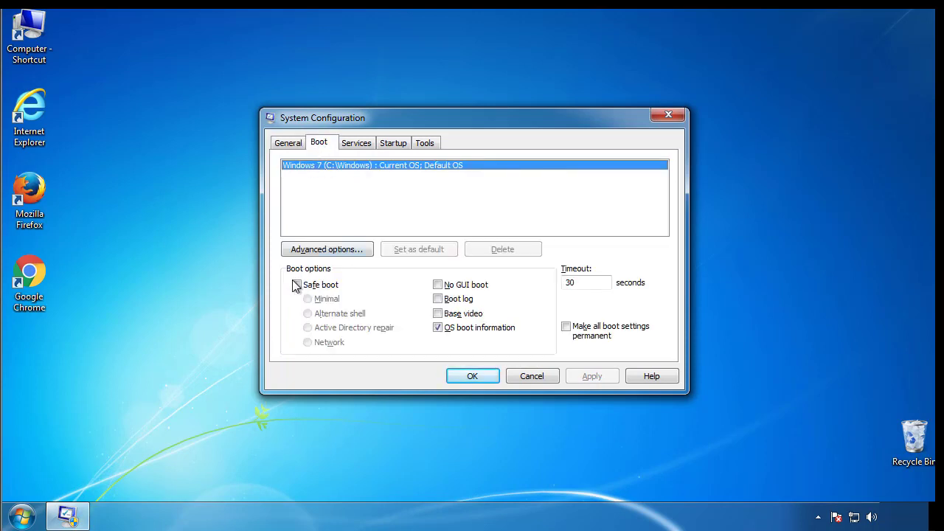
pyautogui.click(296, 285)
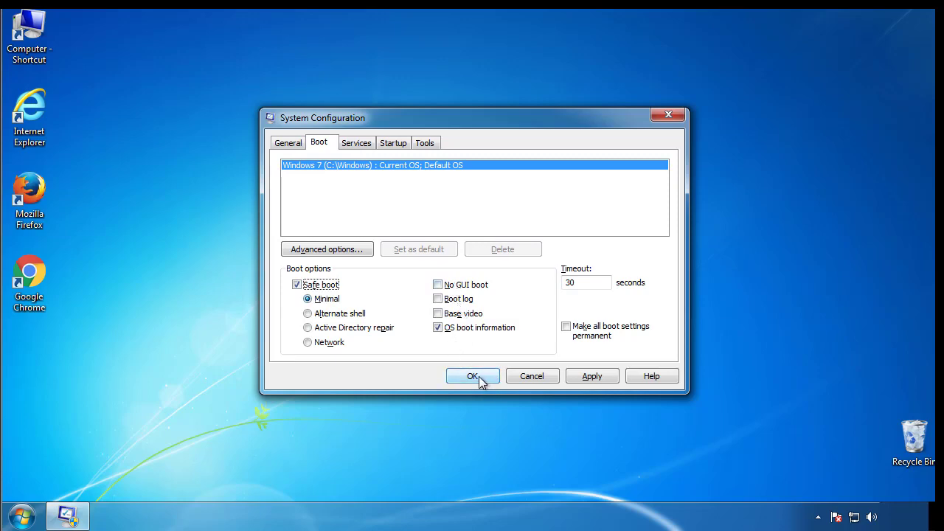
pyautogui.click(473, 377)
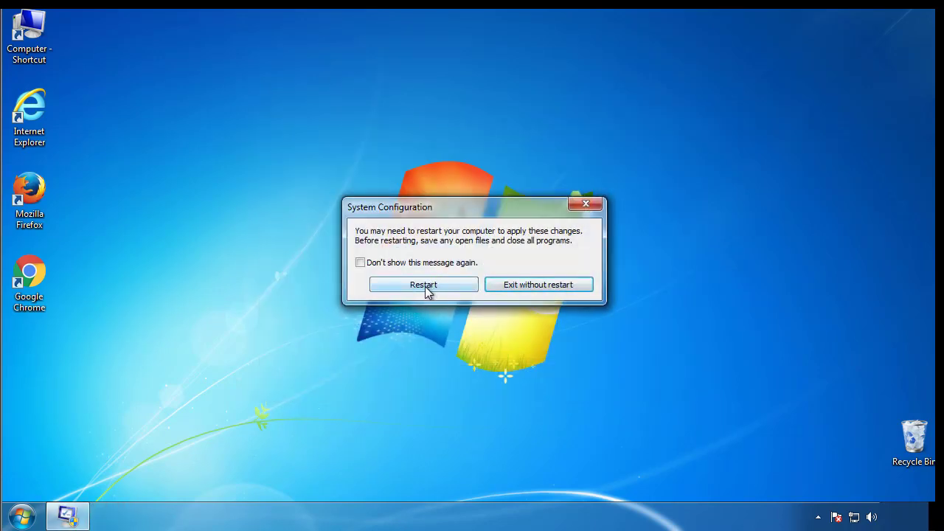
# - Restart into Safe Mode and set Folder Options to show hidden files, folders and drives
pyautogui.click(423, 285)
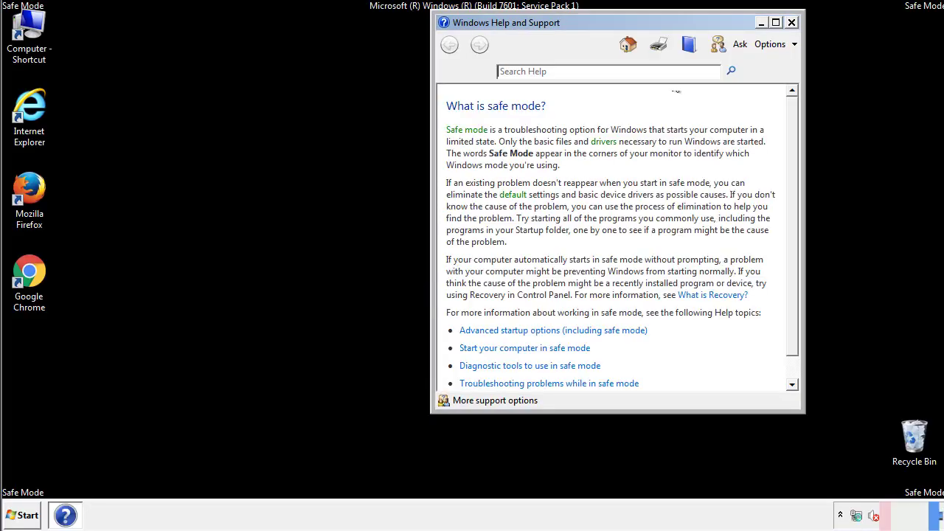
pyautogui.click(791, 22)
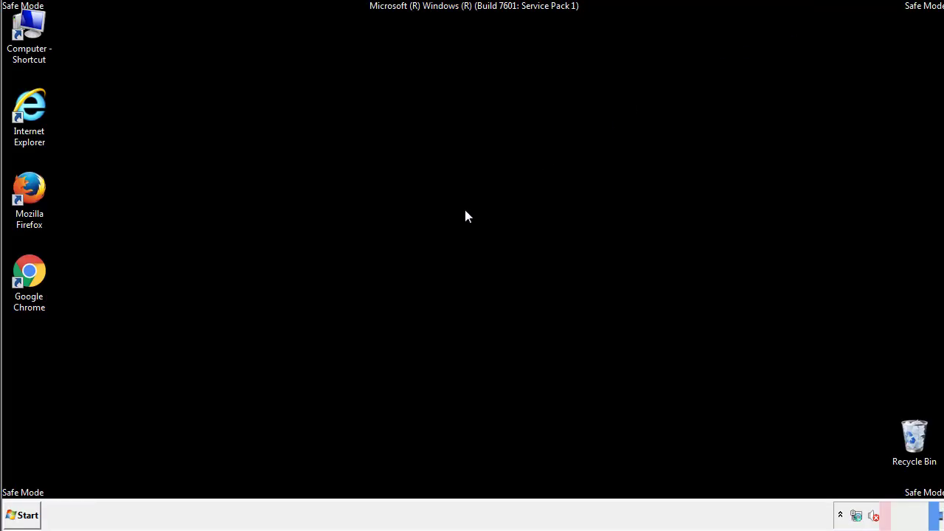
pyautogui.click(22, 515)
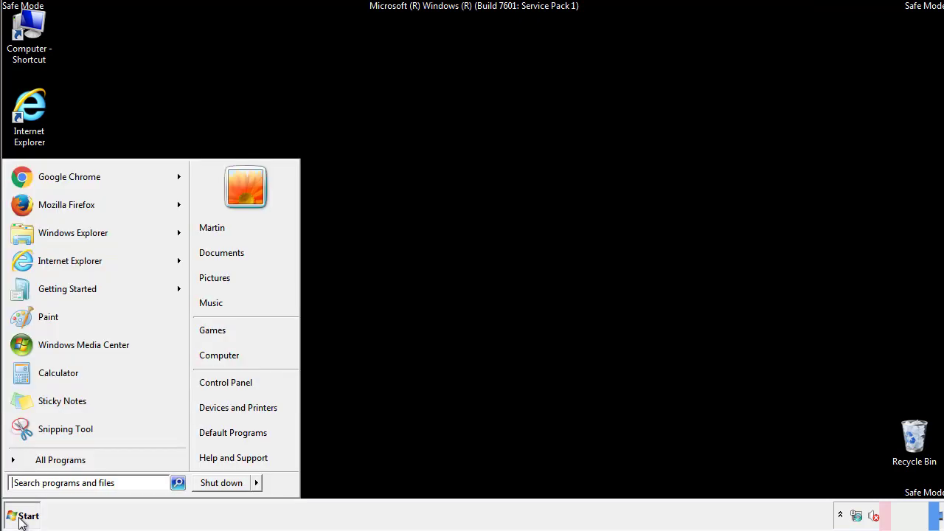
pyautogui.click(22, 515)
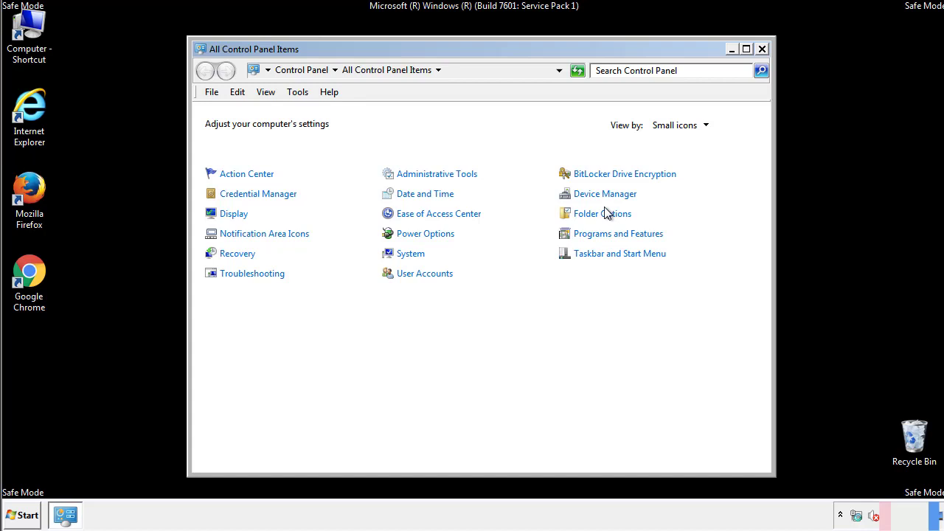
pyautogui.click(603, 213)
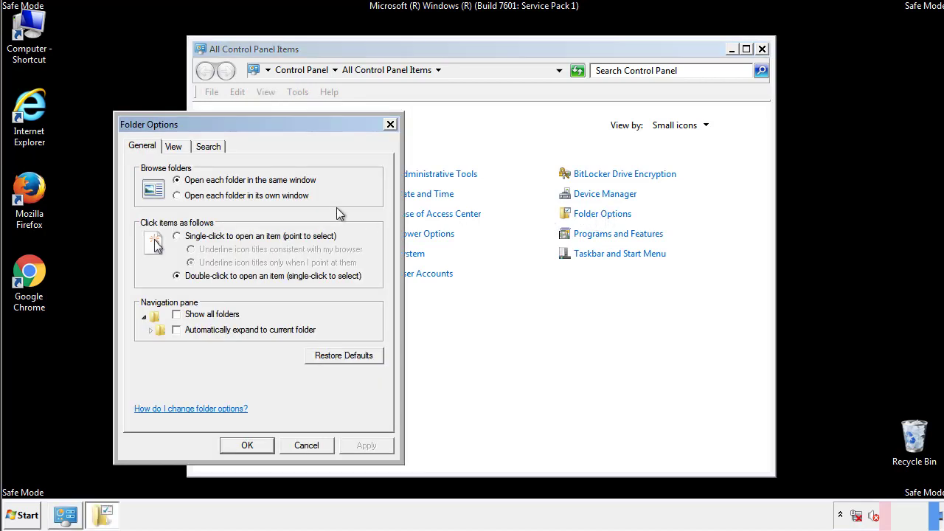
pyautogui.click(173, 146)
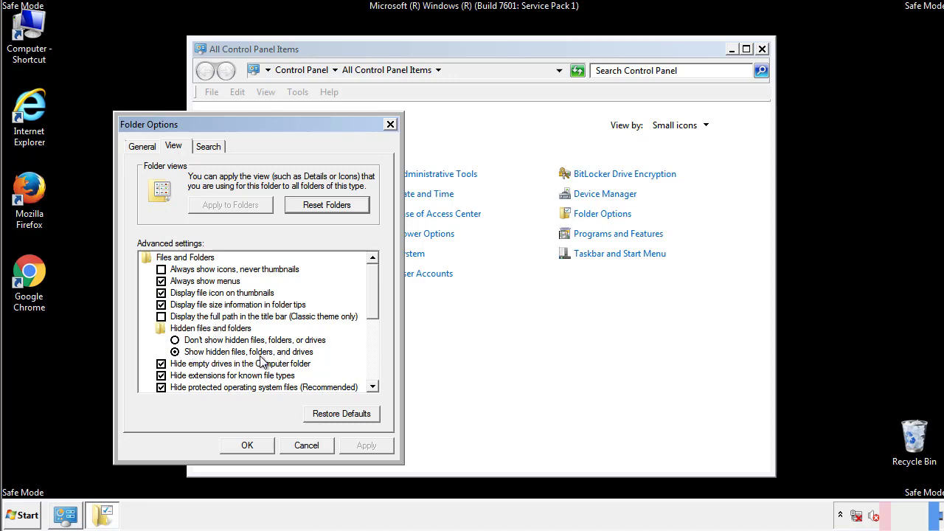
pyautogui.click(246, 445)
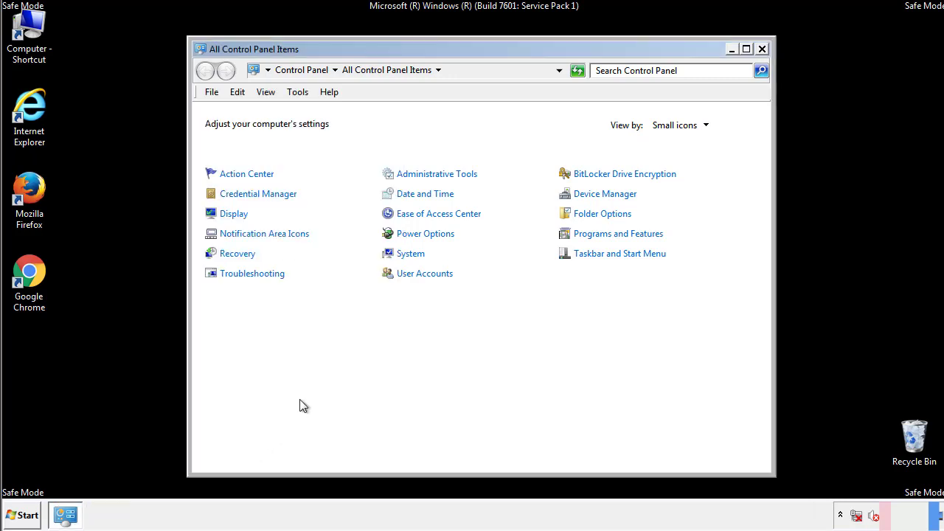
# - Browse to C:\Windows\System32\drivers\etc and bring up Open with for the hosts file
pyautogui.click(762, 49)
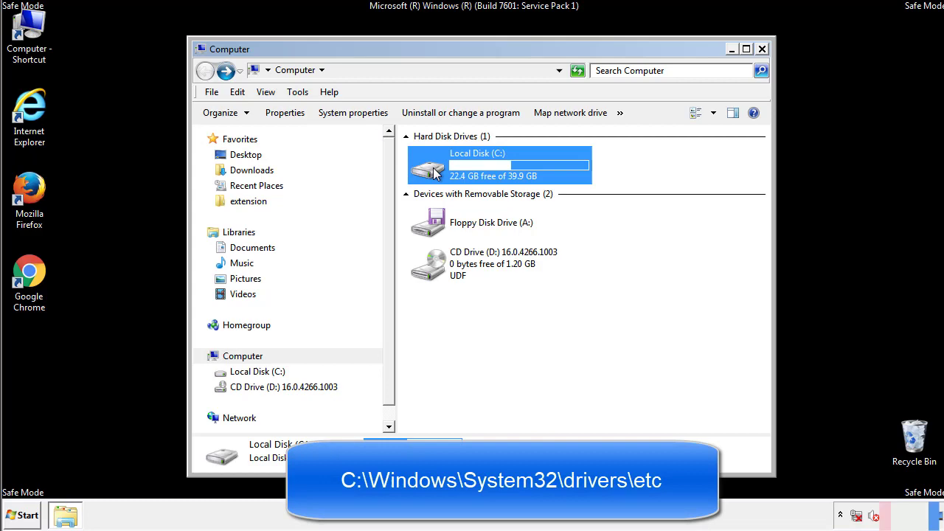
pyautogui.doubleClick(497, 164)
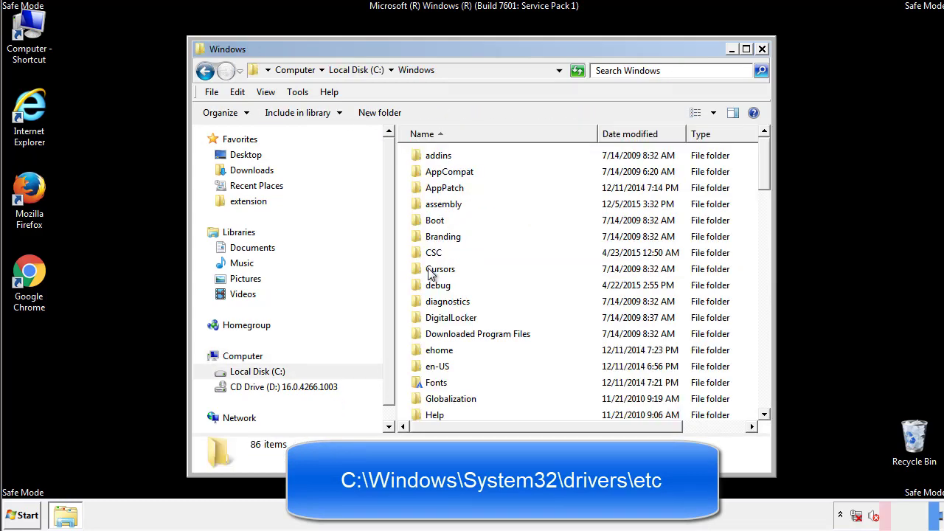
pyautogui.scroll(-3)
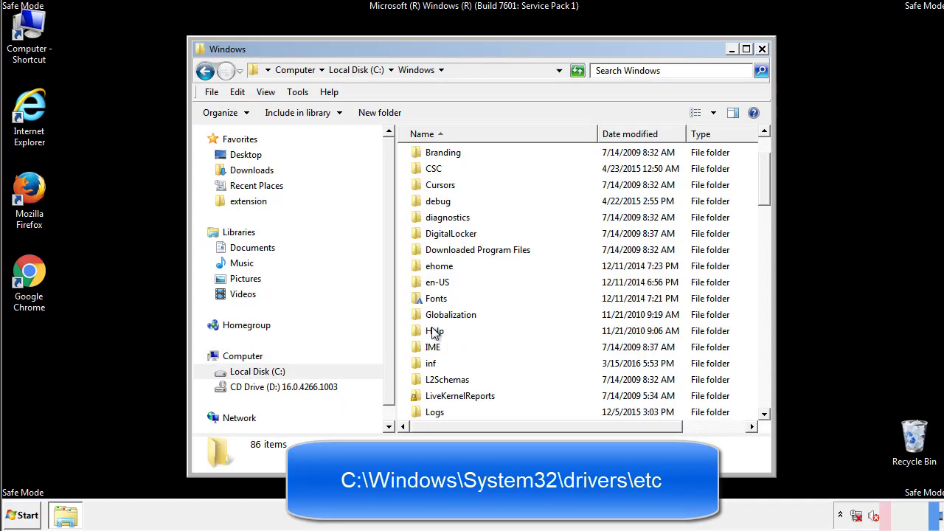
pyautogui.scroll(-3)
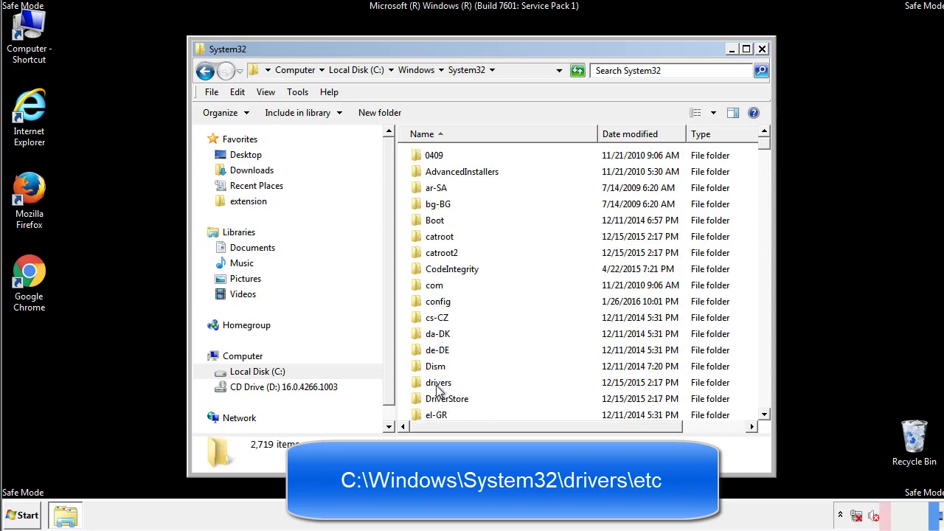
pyautogui.doubleClick(439, 382)
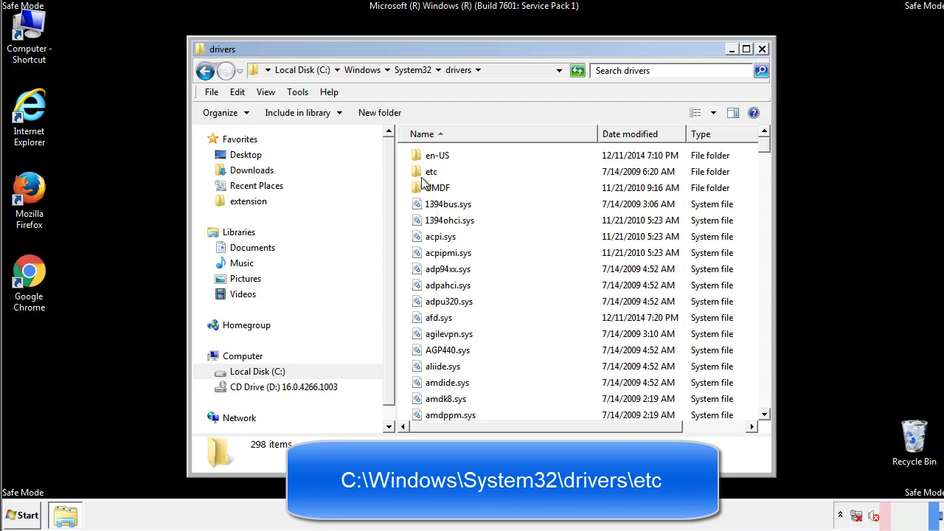
pyautogui.doubleClick(432, 171)
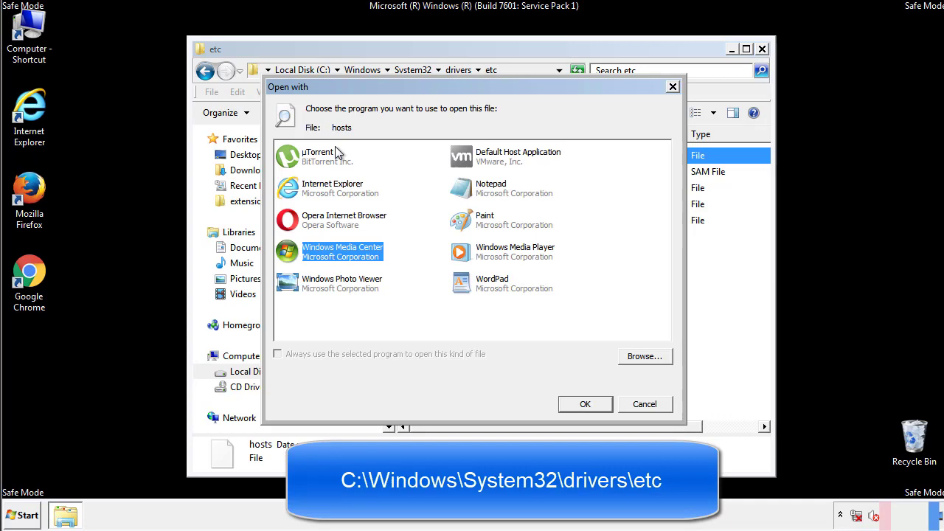
pyautogui.moveTo(478, 194)
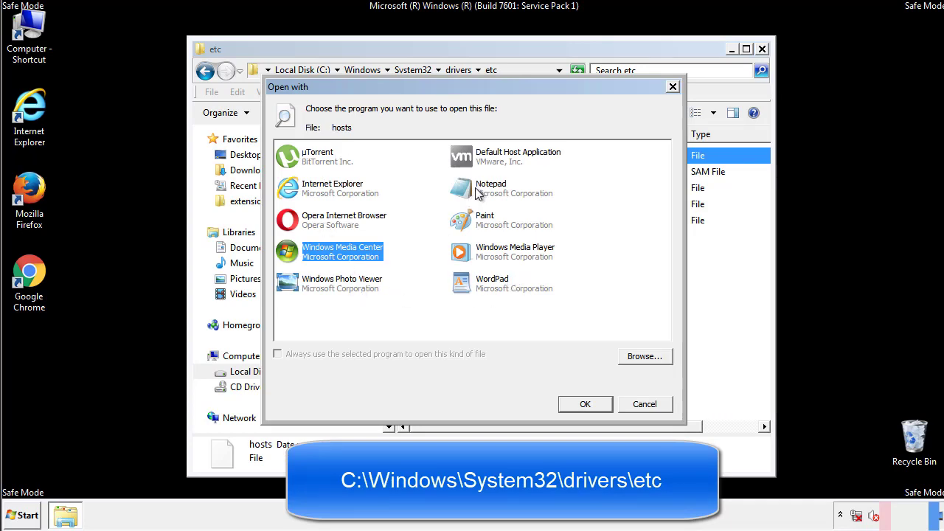
# - Delete the four suspicious hosts entries in Notepad, then close Notepad and the etc folder
pyautogui.click(585, 404)
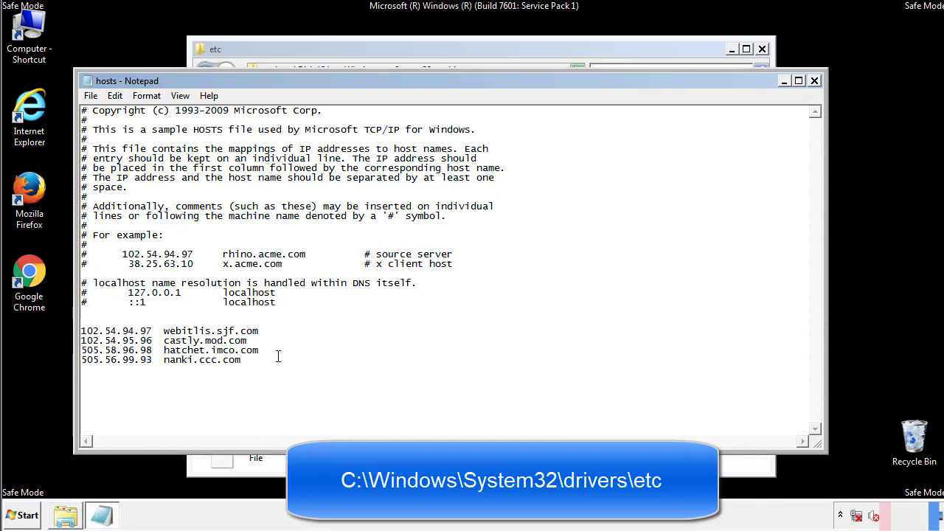
pyautogui.moveTo(83, 329); pyautogui.dragTo(260, 360)
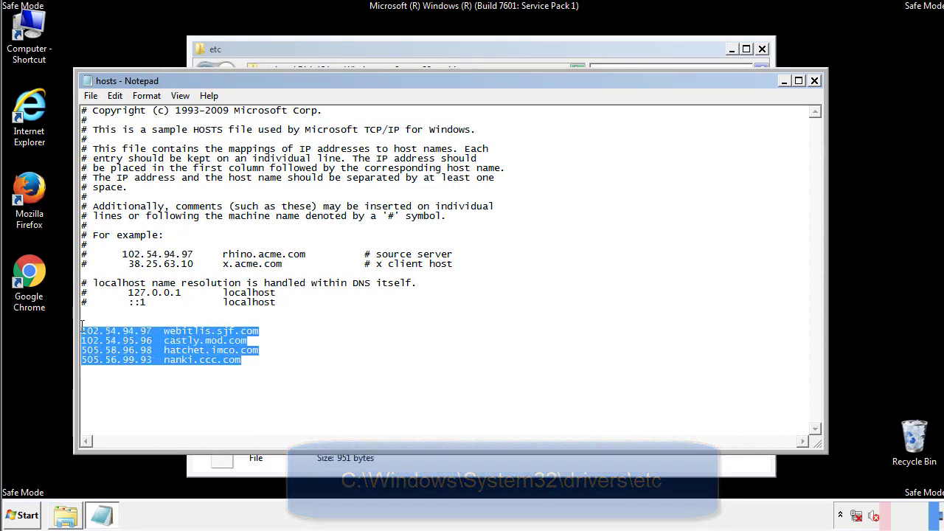
pyautogui.press('Delete')
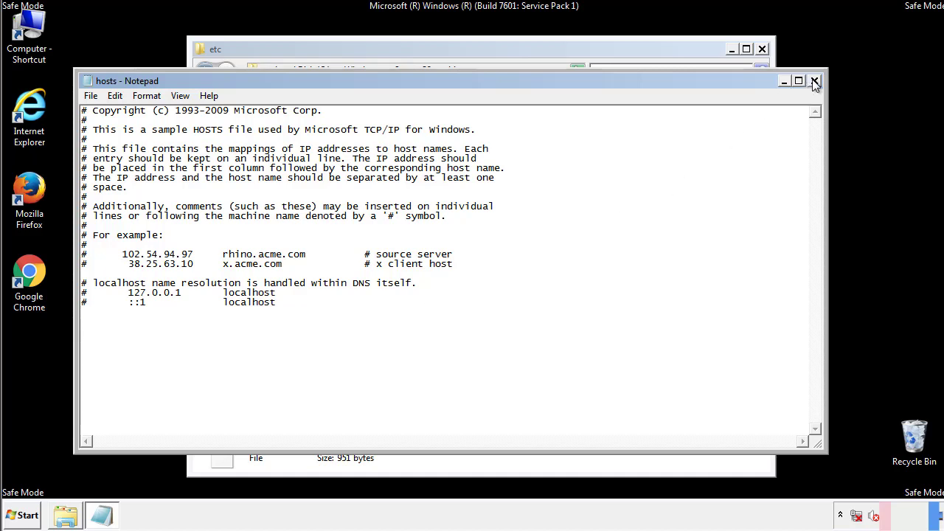
pyautogui.click(815, 80)
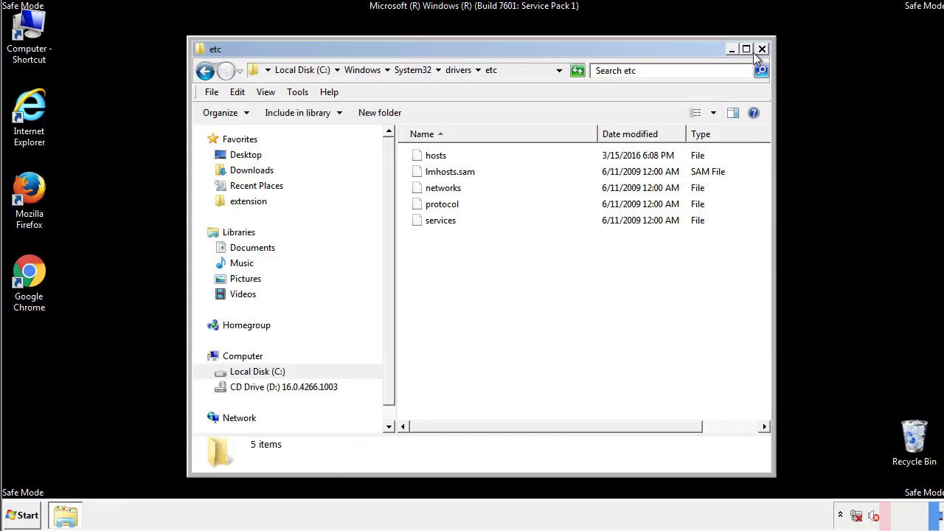
pyautogui.click(762, 49)
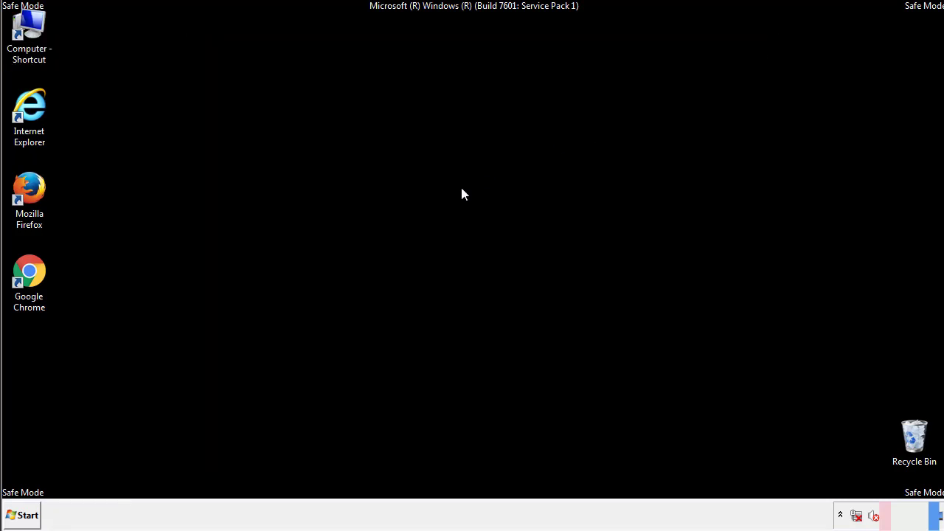
# - Delete AdsInOne, recover.aesir, systemreg.aesir and tavanero from Startup, then close the folder
pyautogui.click(21, 514)
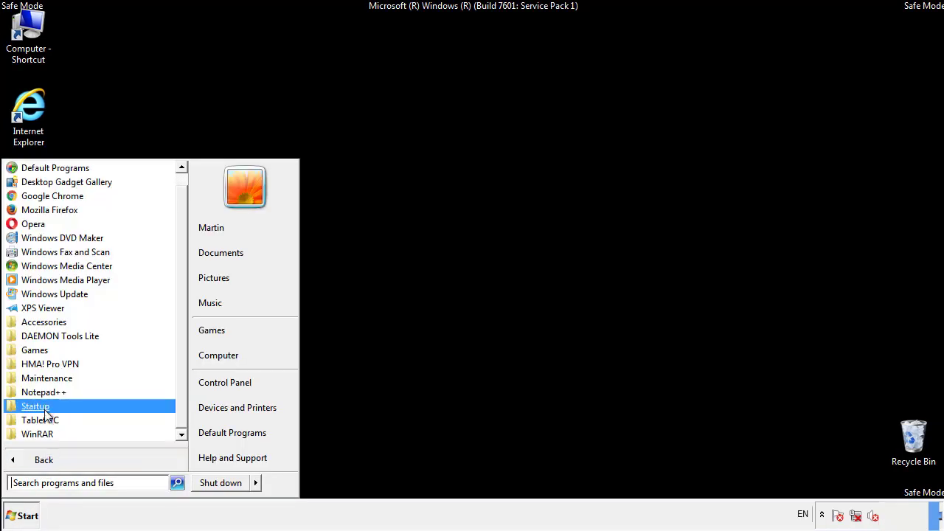
pyautogui.rightClick(35, 405)
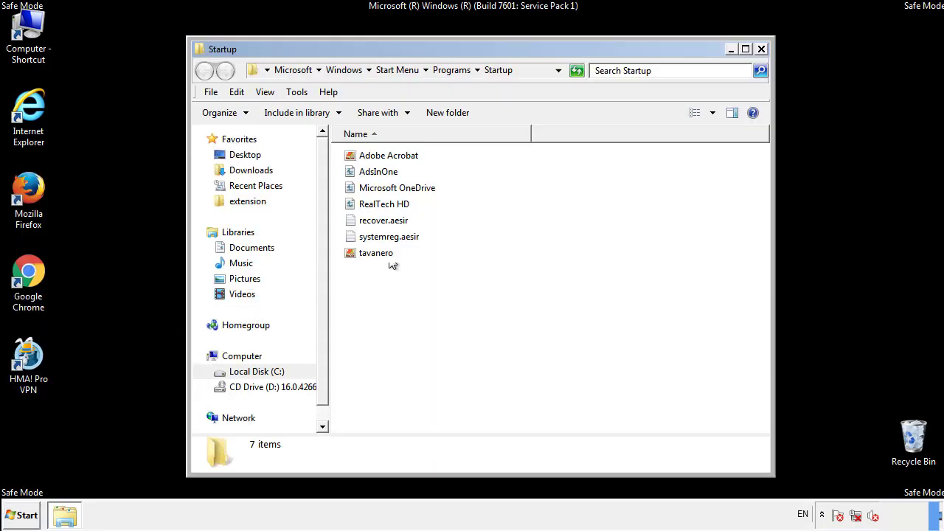
pyautogui.click(378, 171)
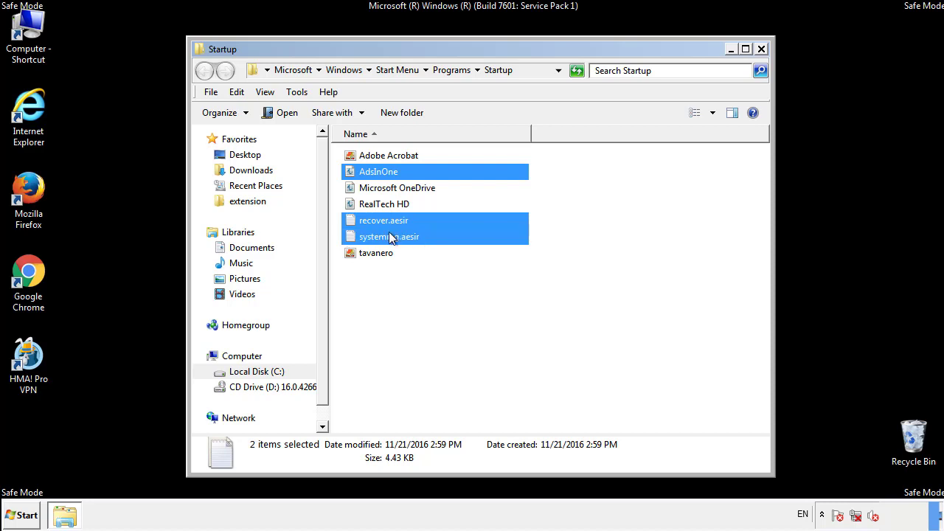
pyautogui.rightClick(377, 253)
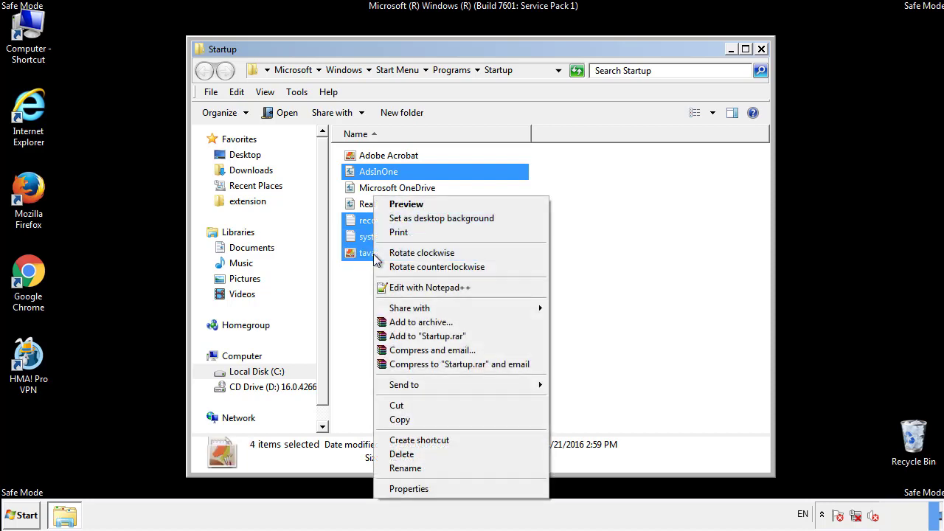
pyautogui.click(401, 453)
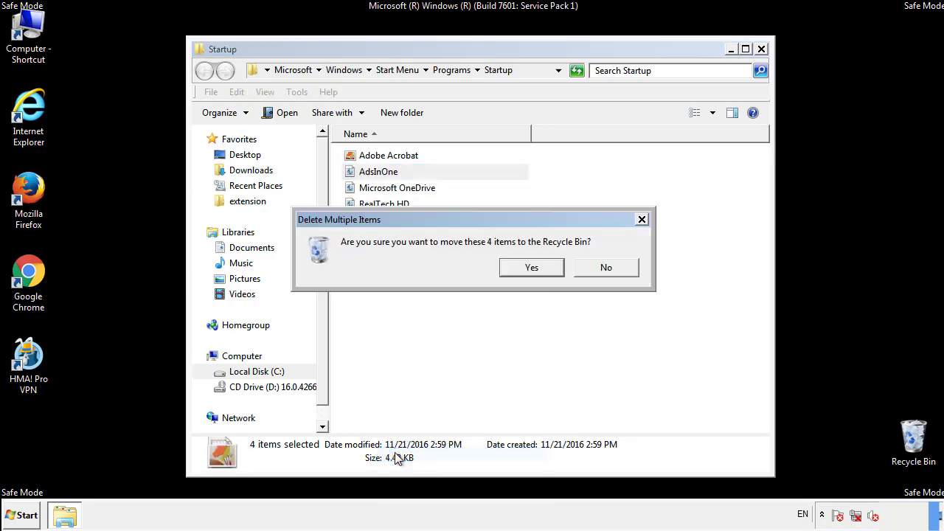
pyautogui.click(531, 267)
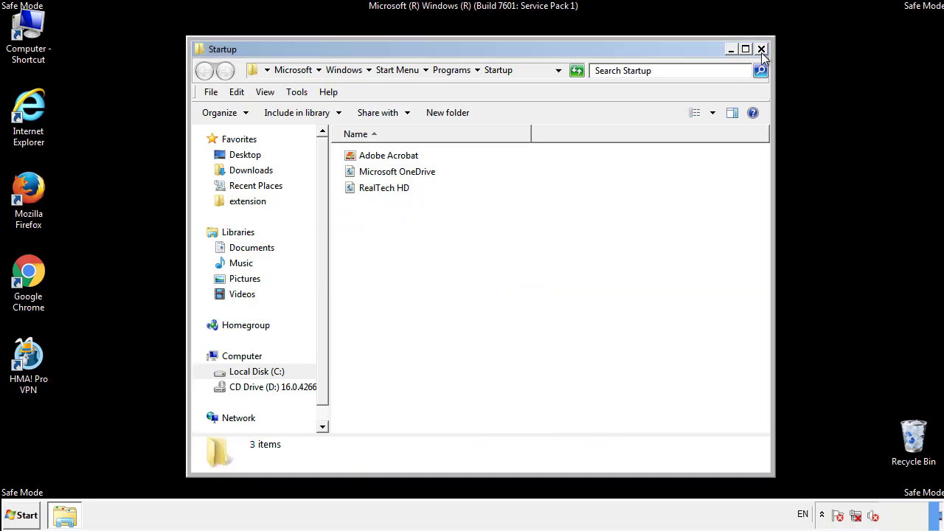
pyautogui.click(761, 48)
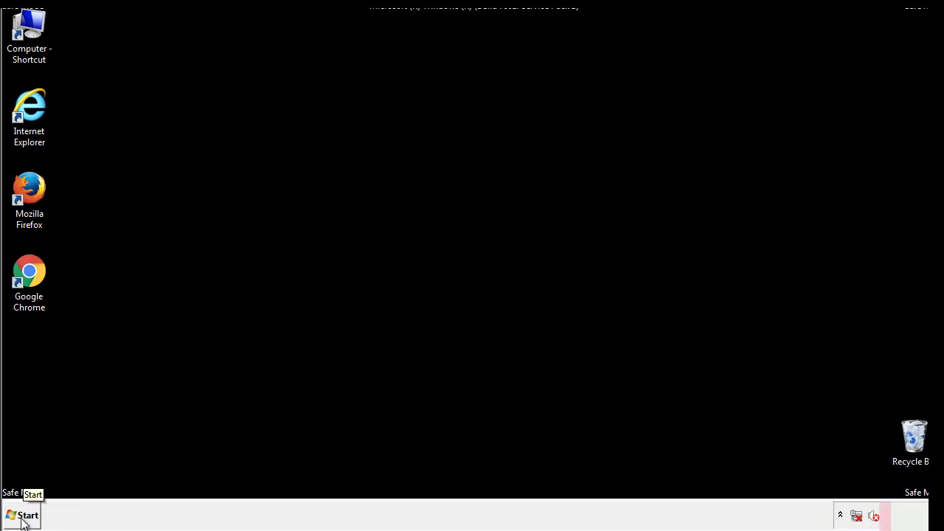
# - Launch regedit and expand HKEY_LOCAL_MACHINE and its SOFTWARE key
pyautogui.click(22, 515)
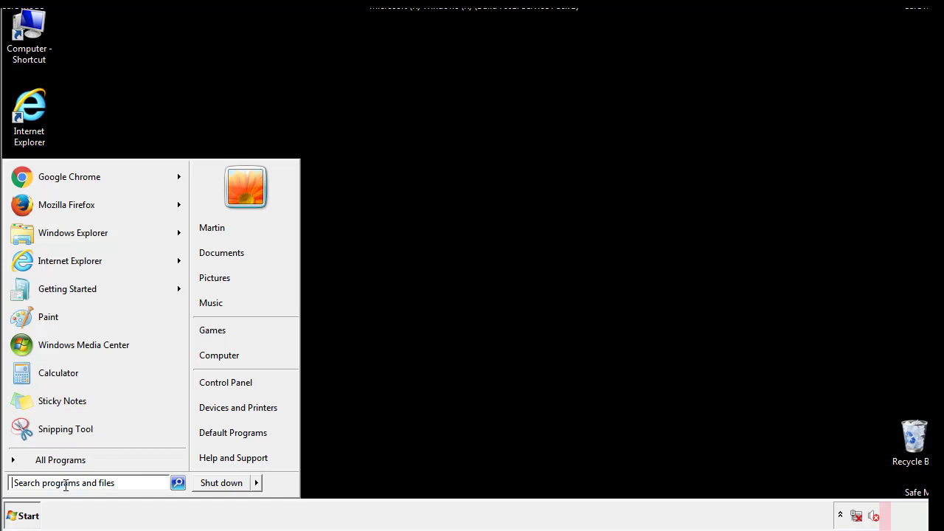
pyautogui.write('reged')
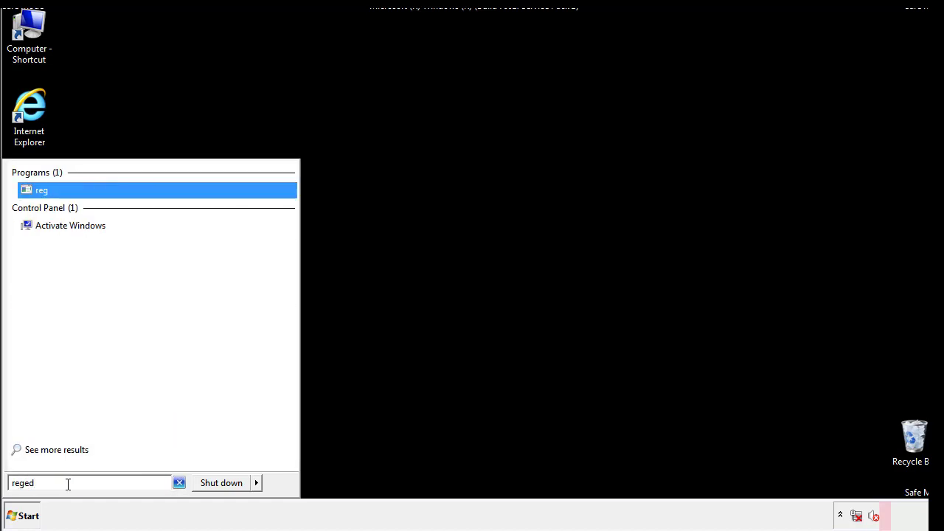
pyautogui.click(42, 190)
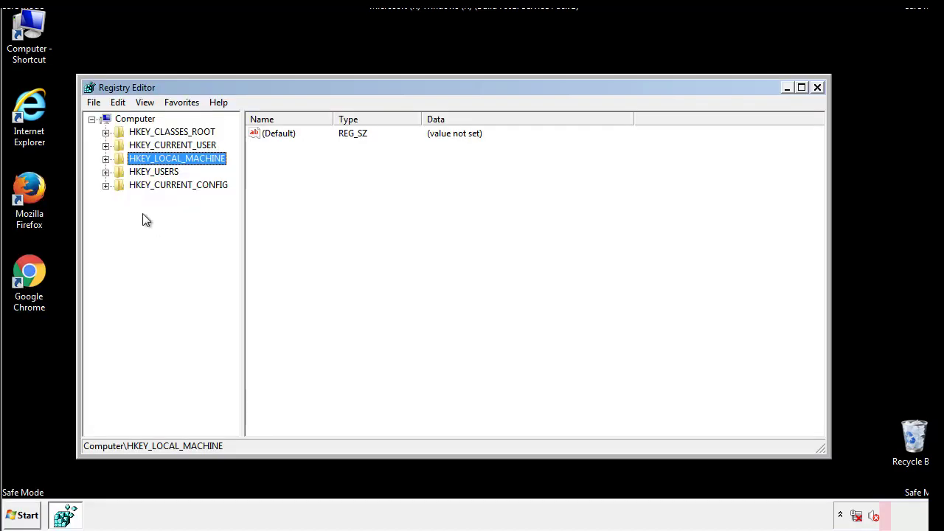
pyautogui.click(105, 158)
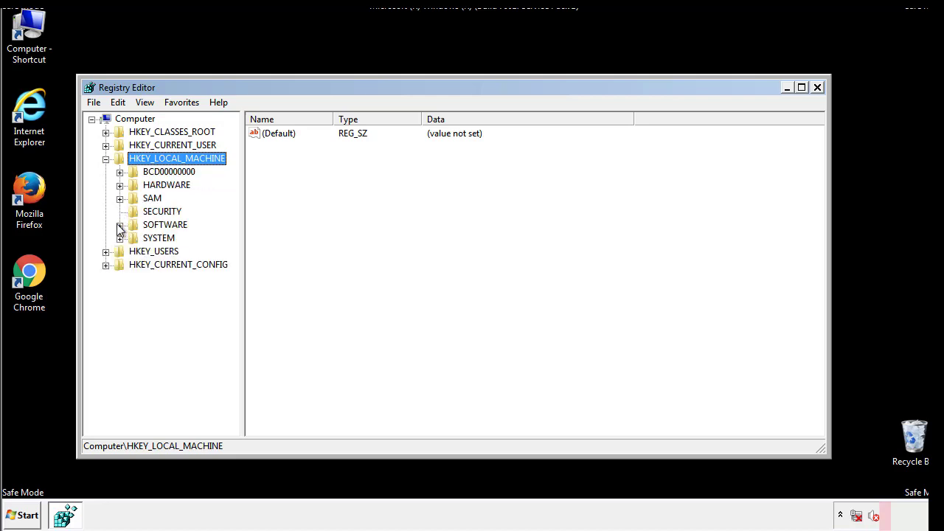
pyautogui.click(120, 225)
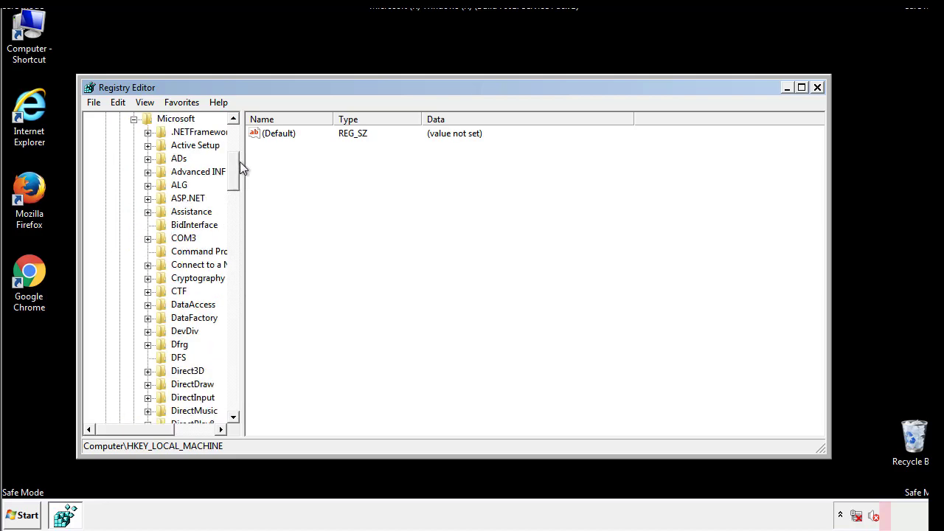
# - Expand Microsoft, Windows and CurrentVersion to reveal the Run and RunOnce subkeys
pyautogui.scroll(-3)
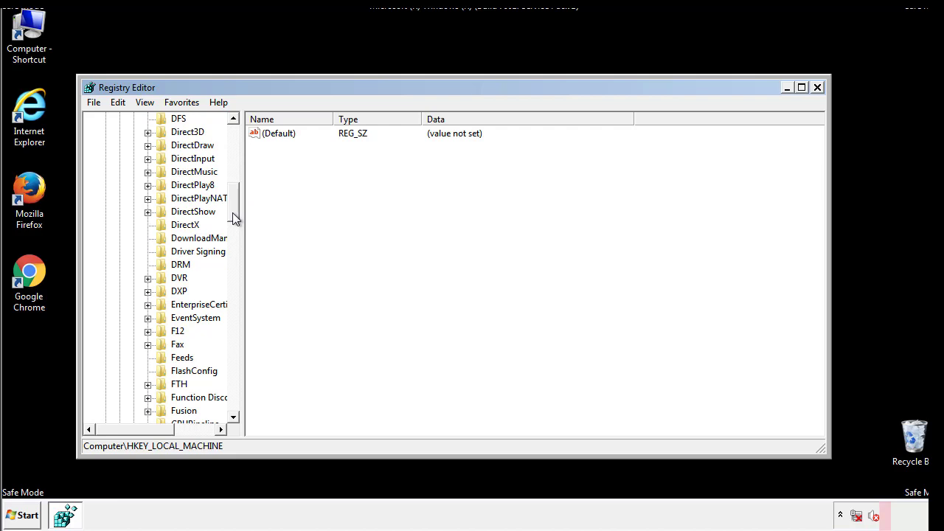
pyautogui.scroll(-3)
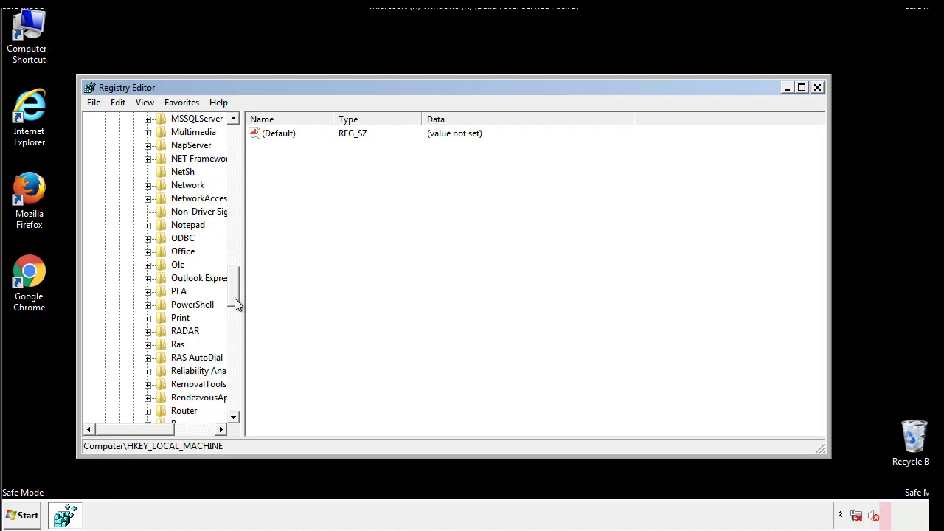
pyautogui.scroll(-3)
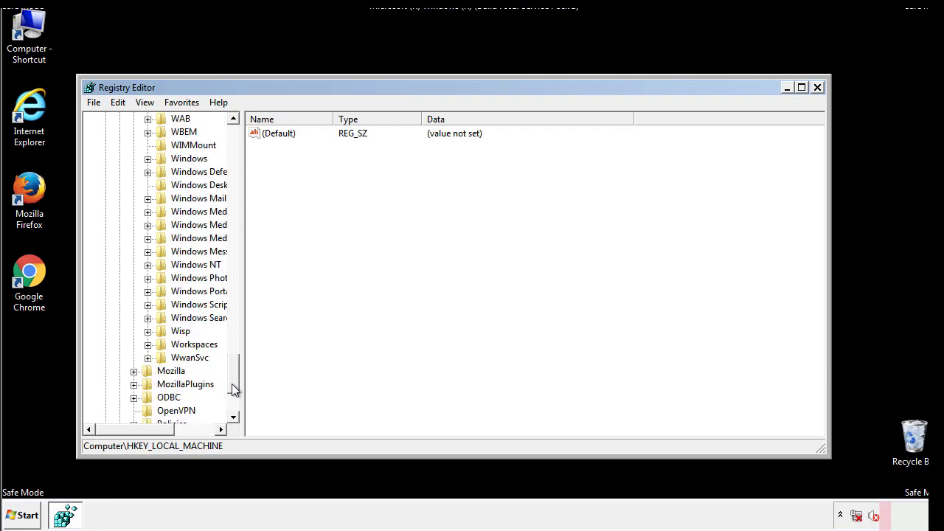
pyautogui.click(148, 224)
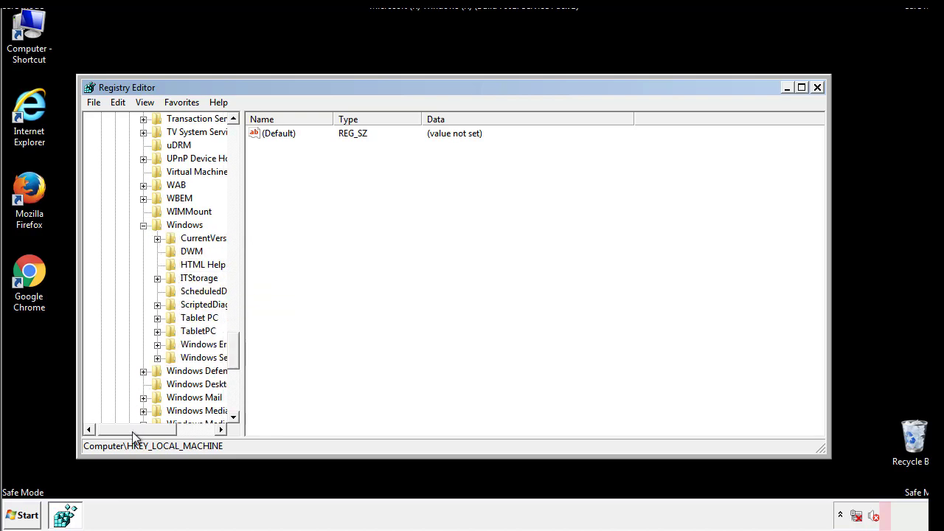
pyautogui.click(157, 238)
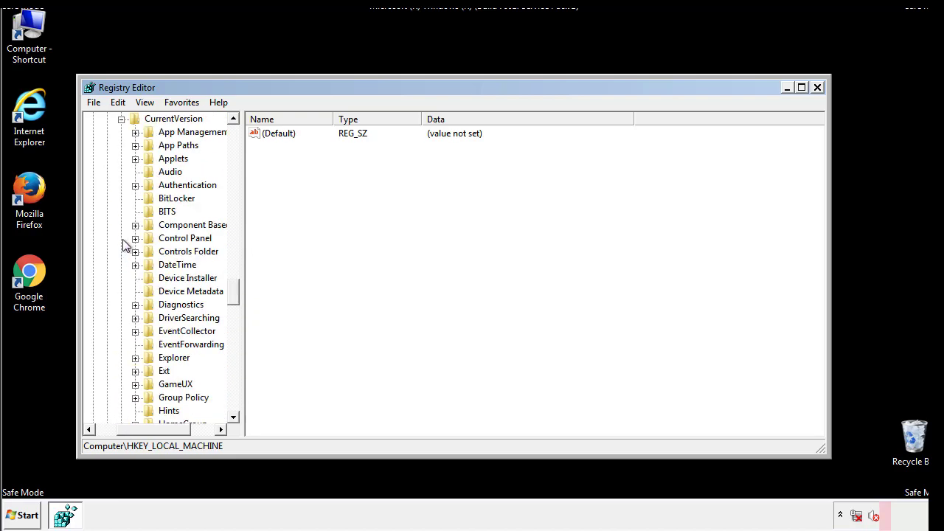
pyautogui.scroll(-3)
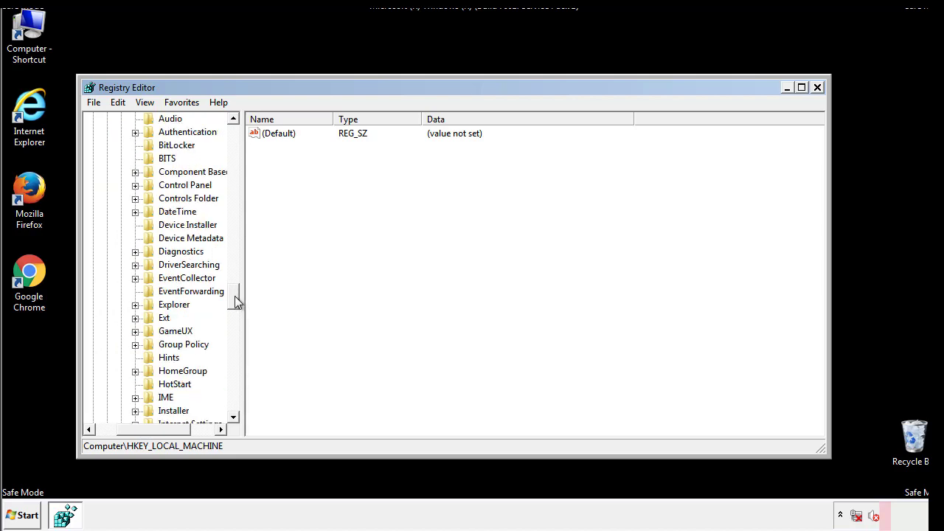
pyautogui.scroll(-3)
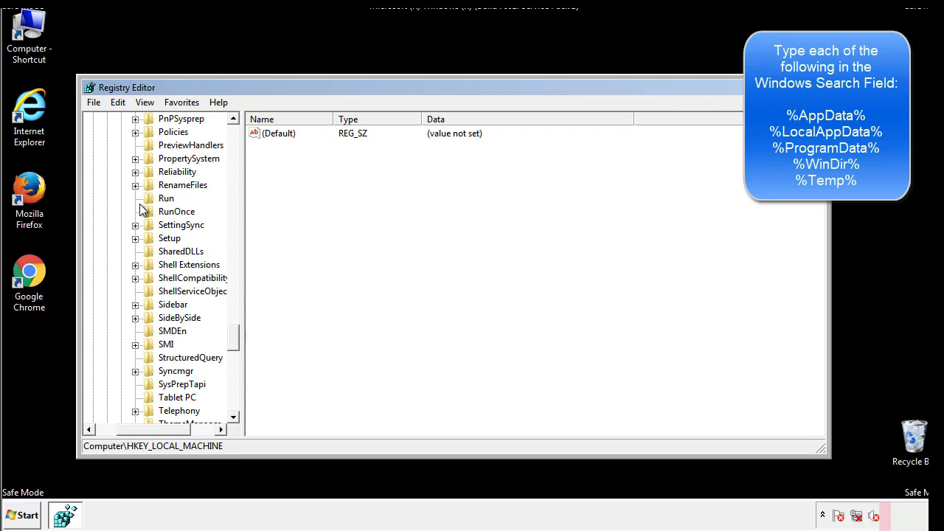
# - Delete the tappi.loc value from the HKLM Run key, keeping the default and VMware entries
pyautogui.click(166, 199)
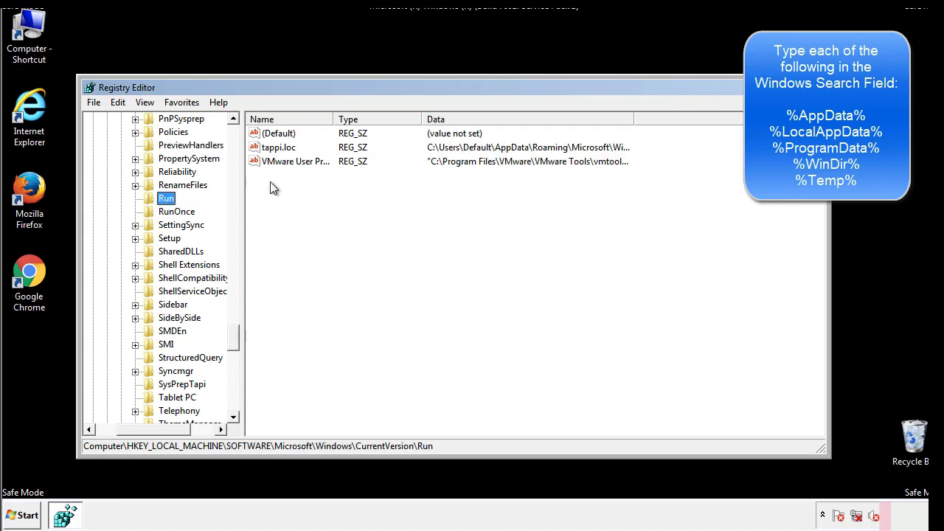
pyautogui.moveTo(608, 163)
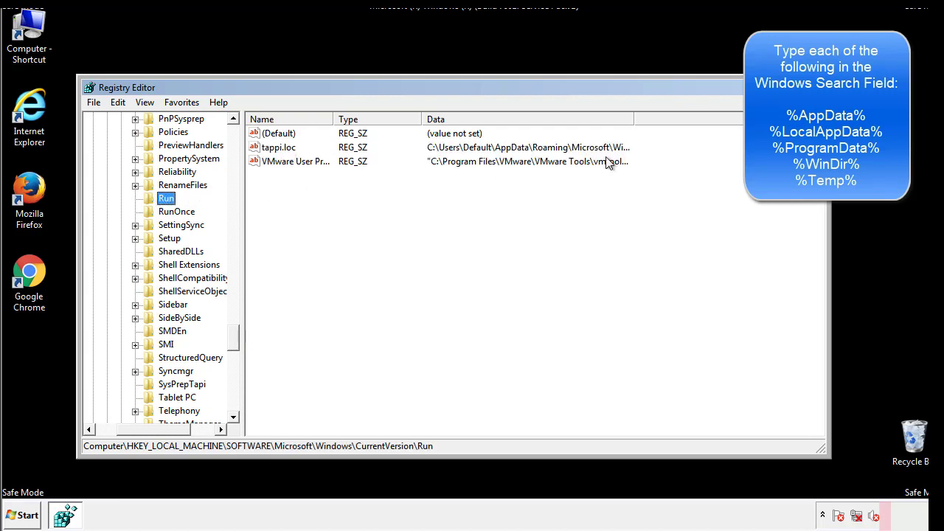
pyautogui.click(279, 147)
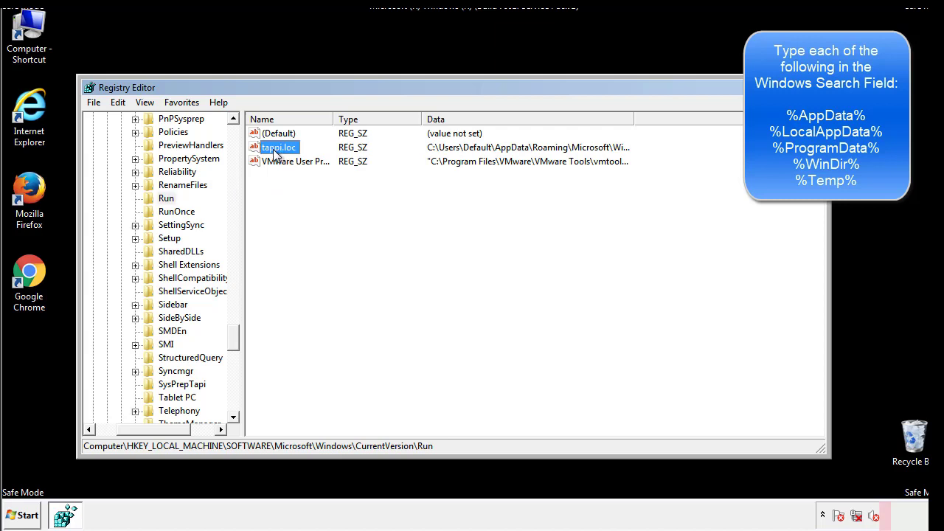
pyautogui.press('Delete')
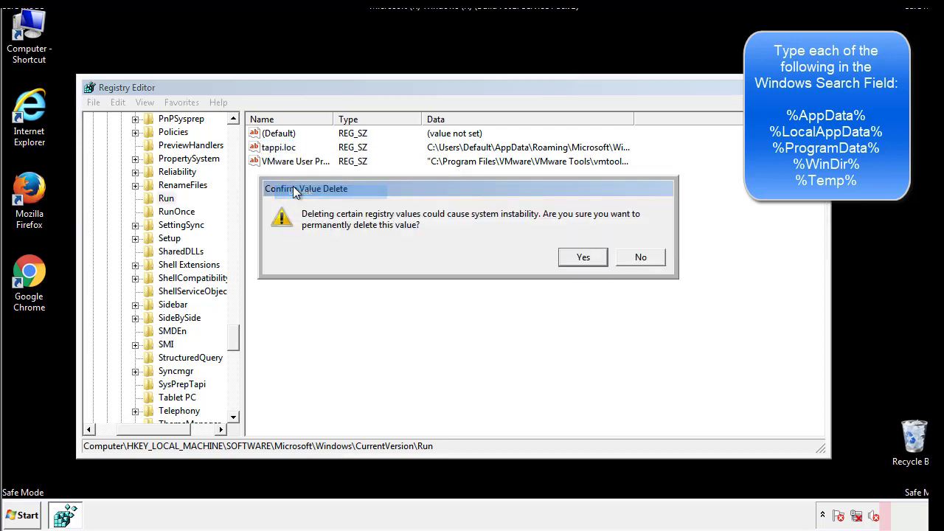
pyautogui.click(582, 256)
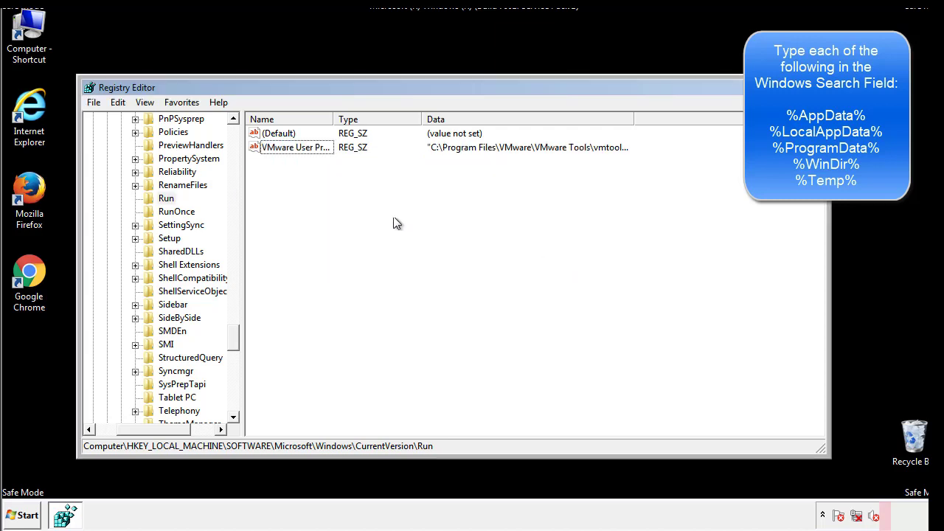
pyautogui.scroll(-3)
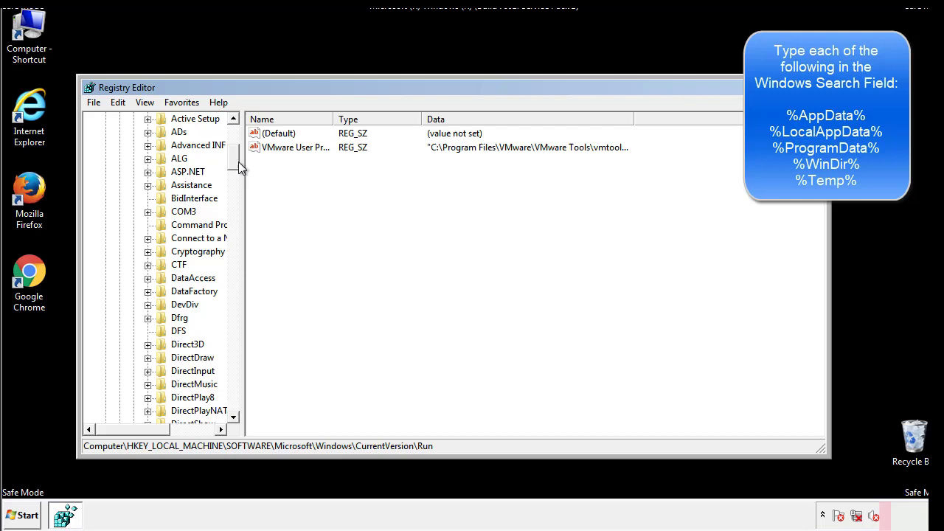
# - Collapse HKLM and open HKEY_CURRENT_USER's CurrentVersion Run key showing DAEMON Tools
pyautogui.click(106, 158)
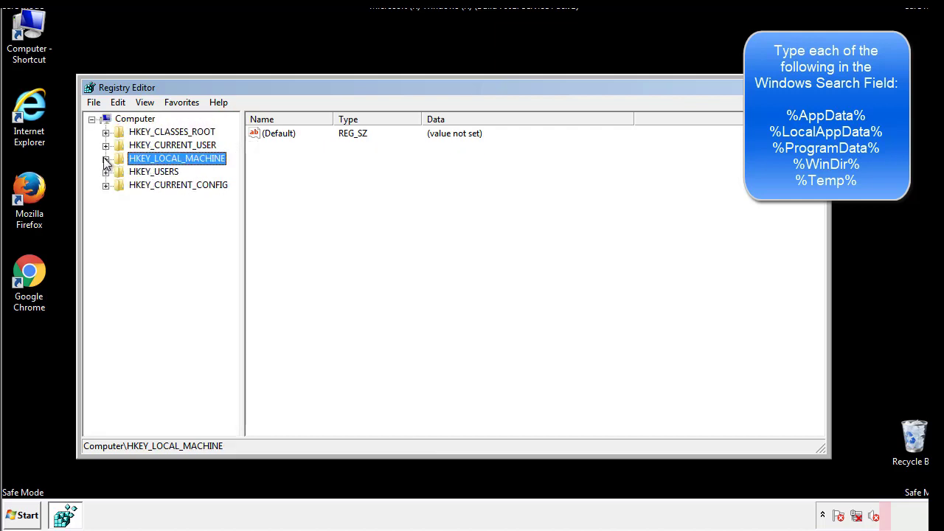
pyautogui.click(106, 145)
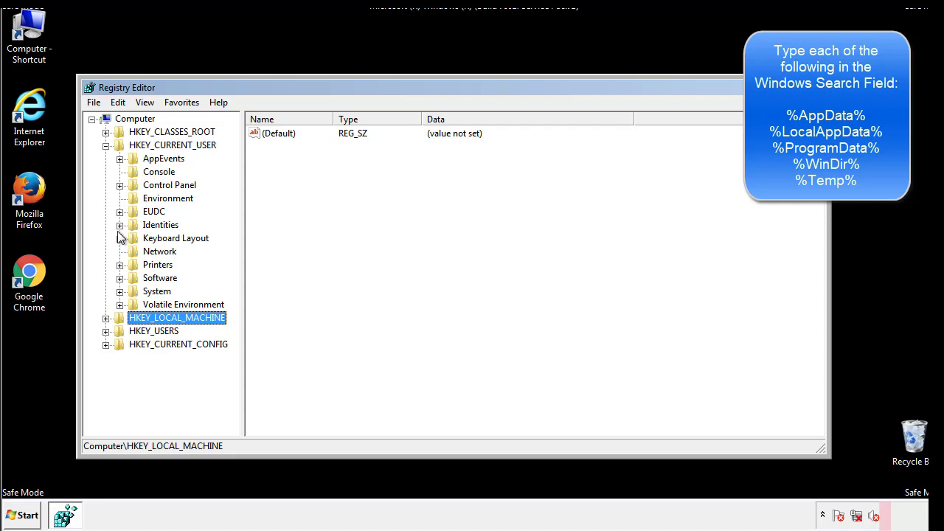
pyautogui.moveTo(121, 245)
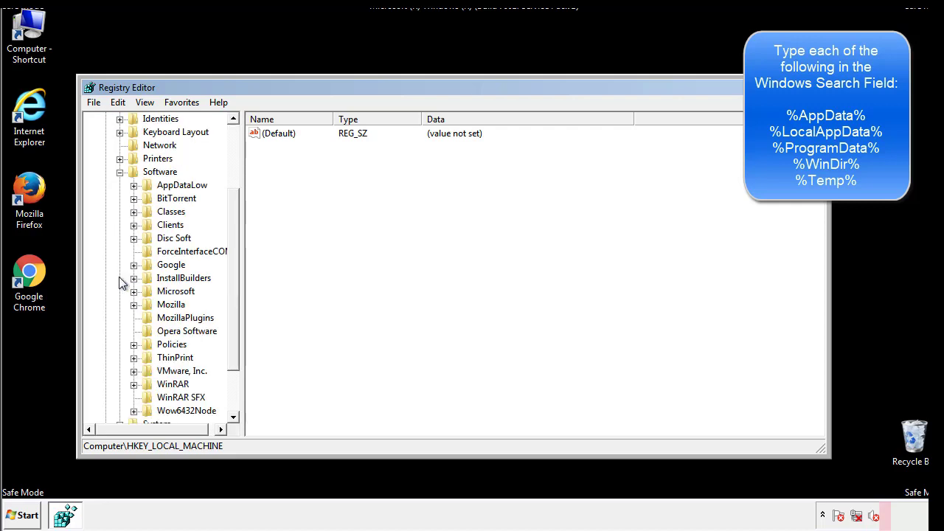
pyautogui.scroll(-3)
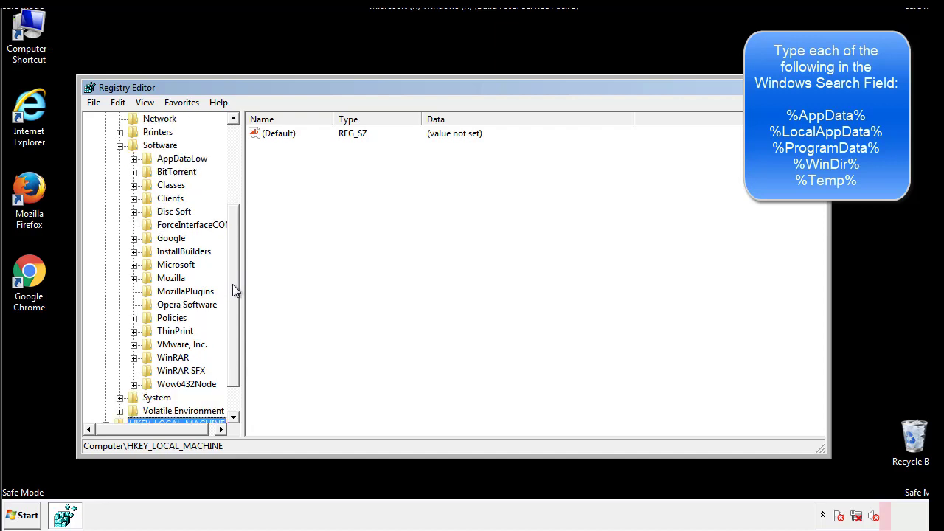
pyautogui.moveTo(149, 297)
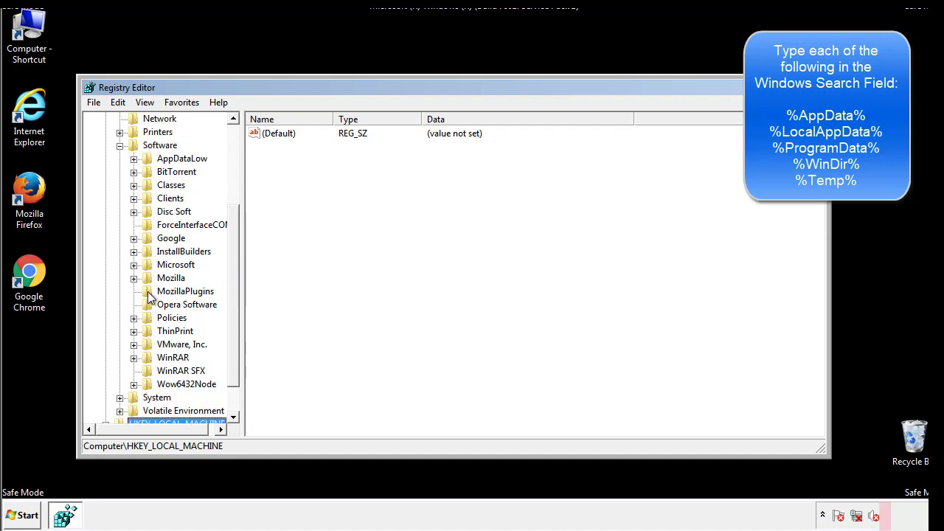
pyautogui.moveTo(144, 203)
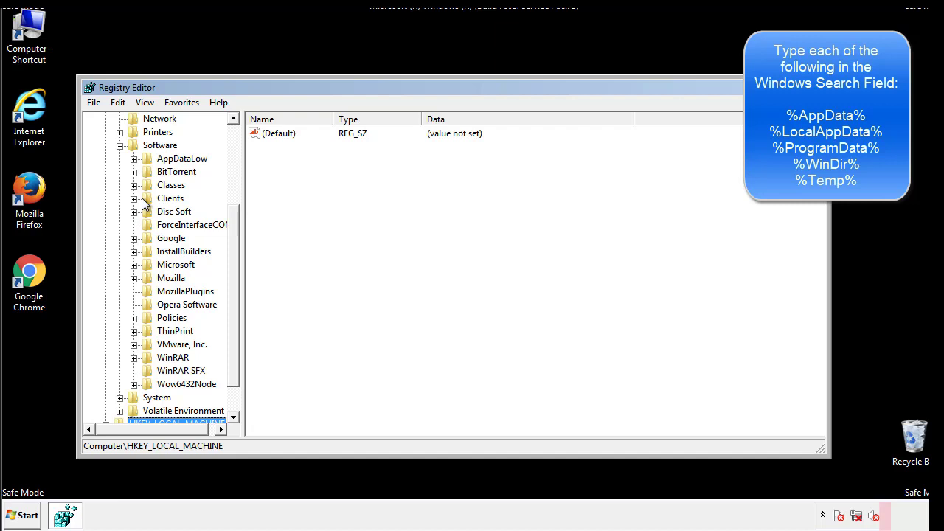
pyautogui.click(133, 264)
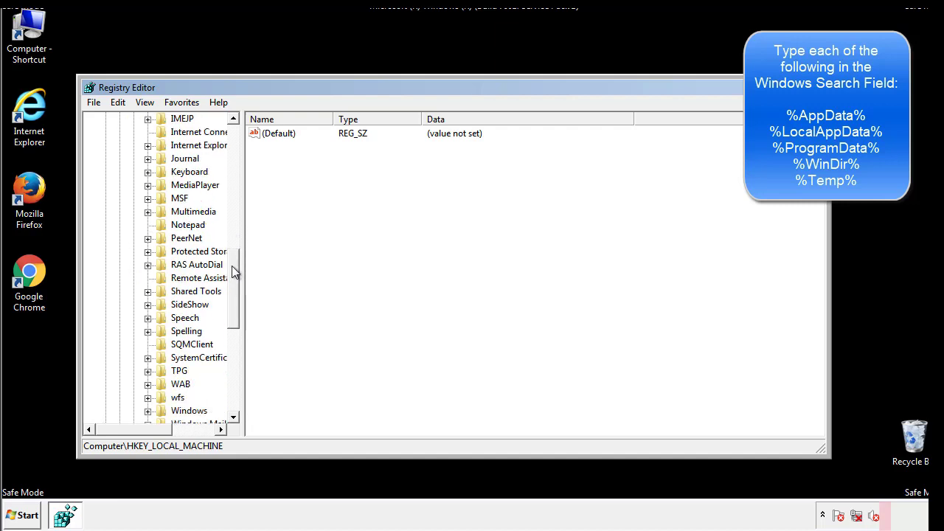
pyautogui.scroll(-3)
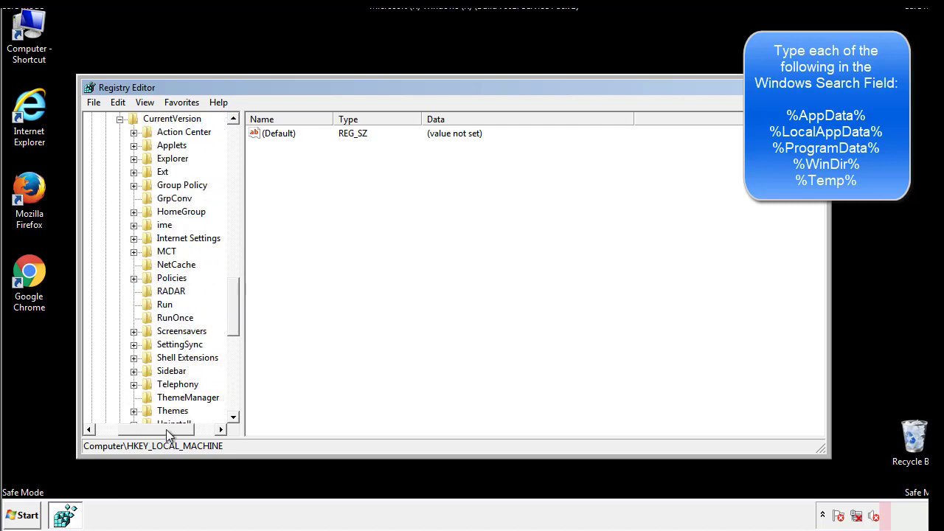
pyautogui.click(165, 303)
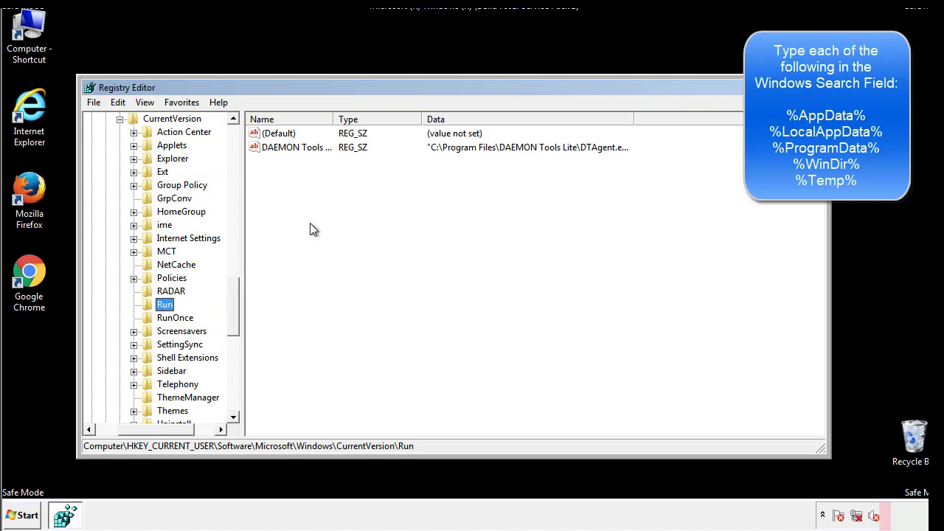
pyautogui.moveTo(308, 162)
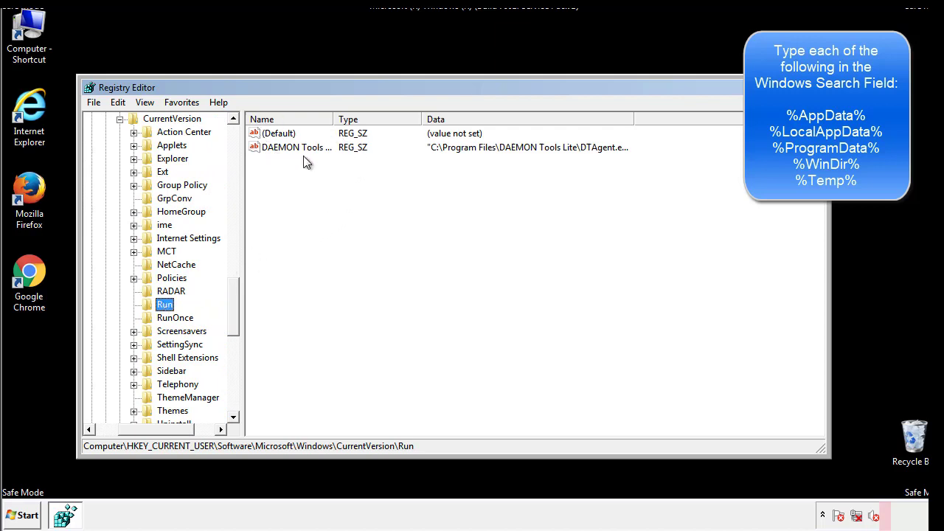
pyautogui.moveTo(404, 173)
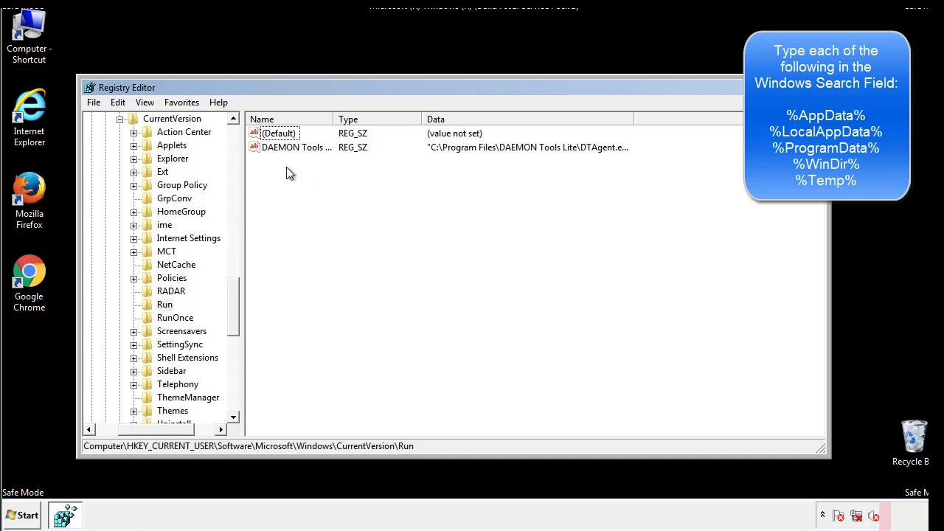
pyautogui.moveTo(342, 173)
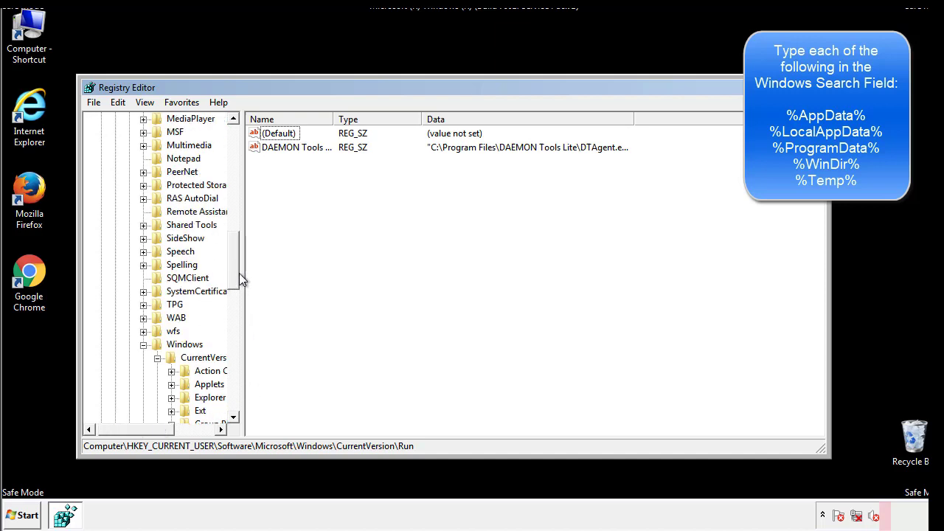
# - Search the registry for %temp%, landing on the VolumeCaches Temporary Files key
pyautogui.click(185, 345)
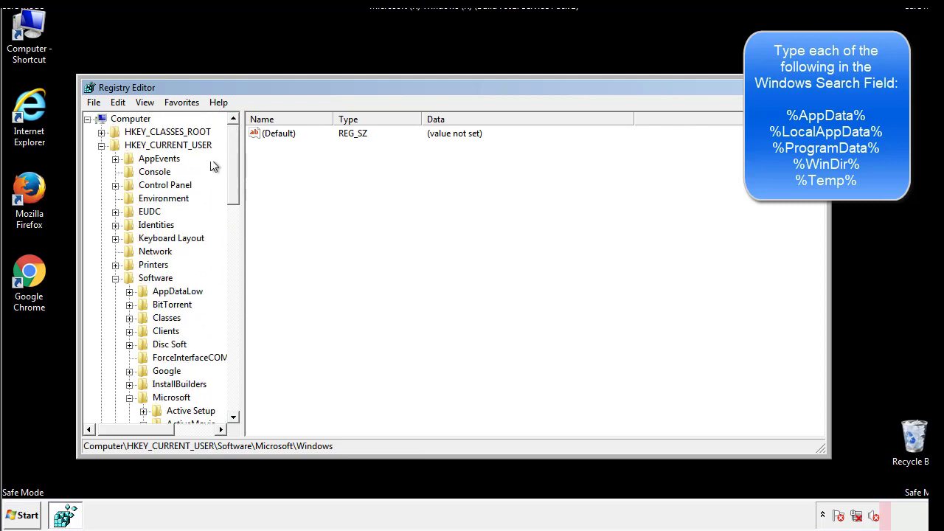
pyautogui.click(117, 102)
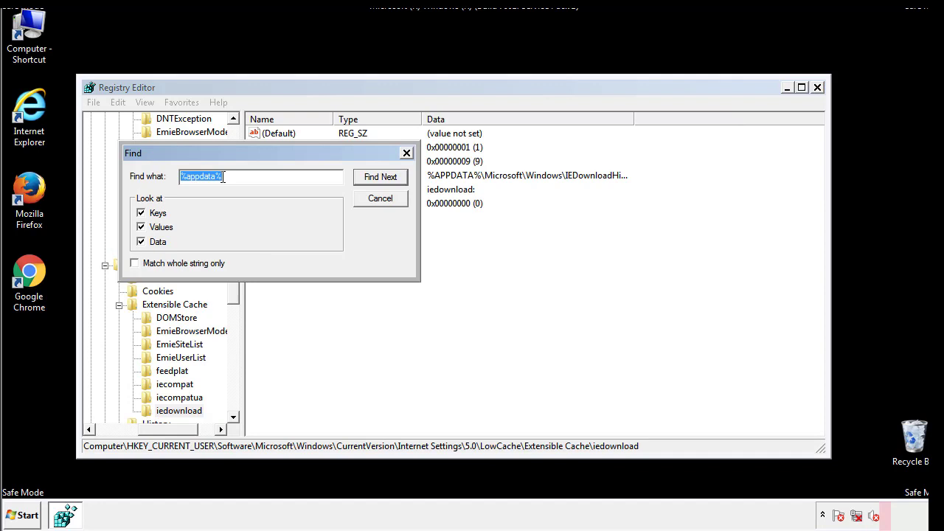
pyautogui.write('%temp%')
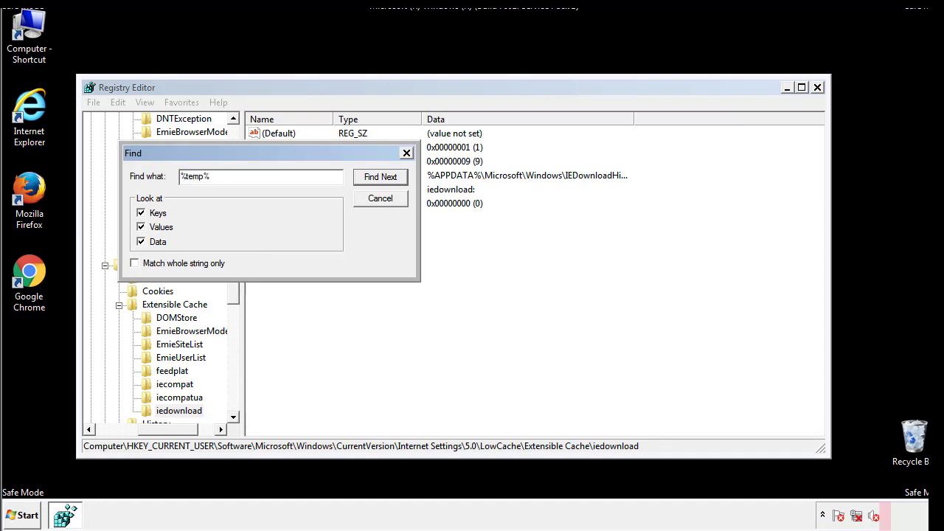
pyautogui.click(380, 176)
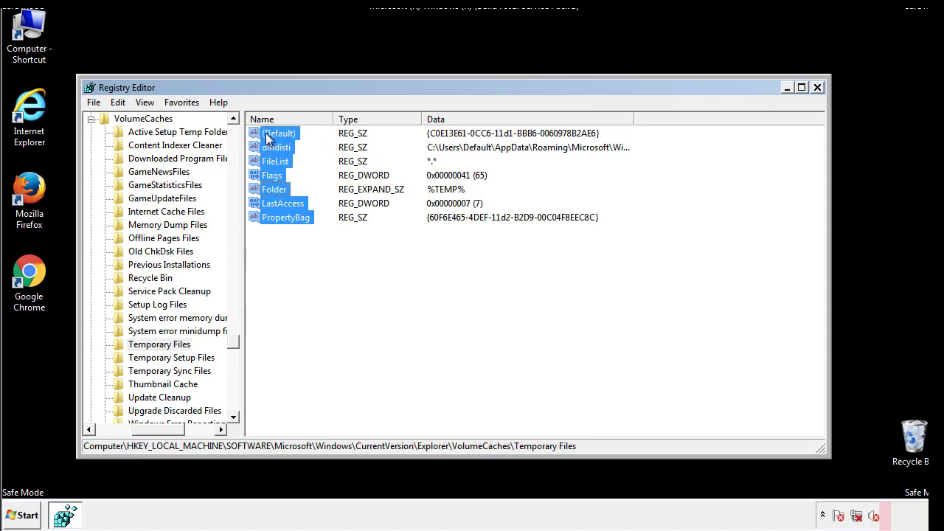
# - Delete all non-default values from the Temporary Files key and close Registry Editor
pyautogui.rightClick(276, 147)
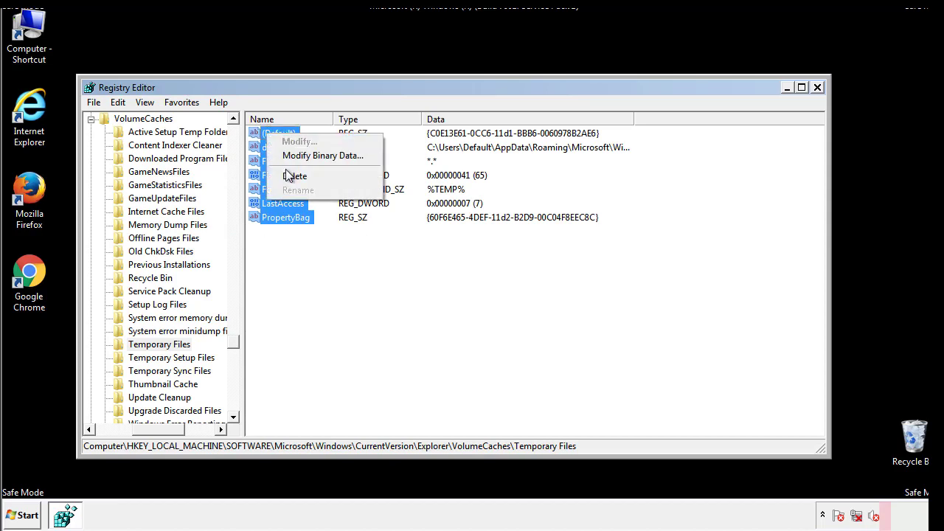
pyautogui.click(295, 175)
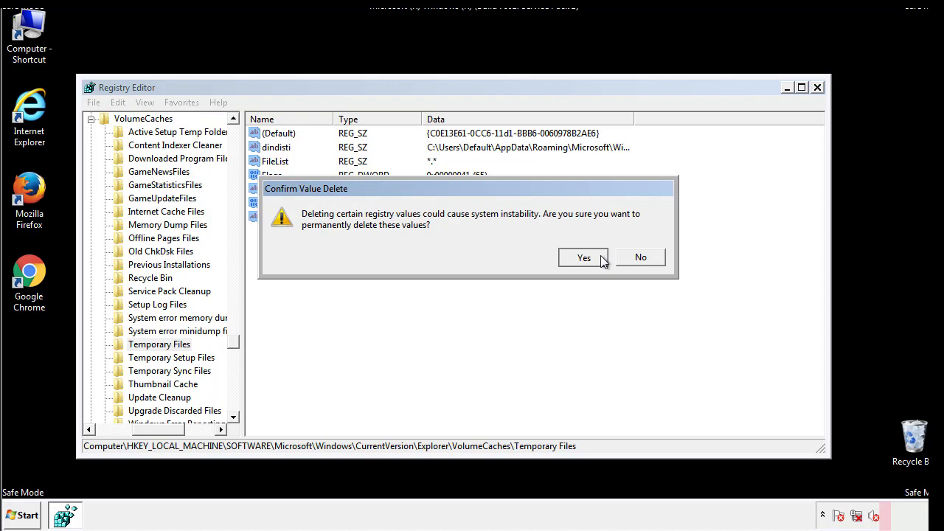
pyautogui.click(583, 258)
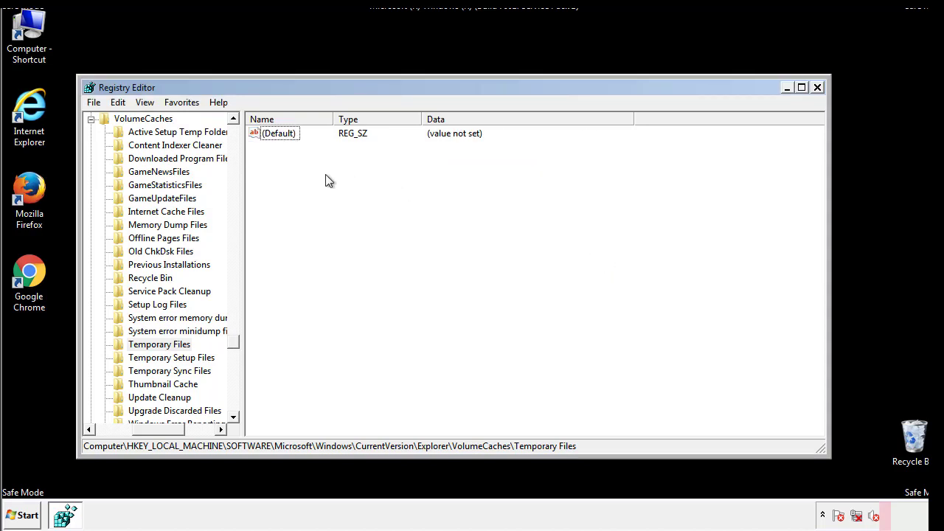
pyautogui.moveTo(817, 89)
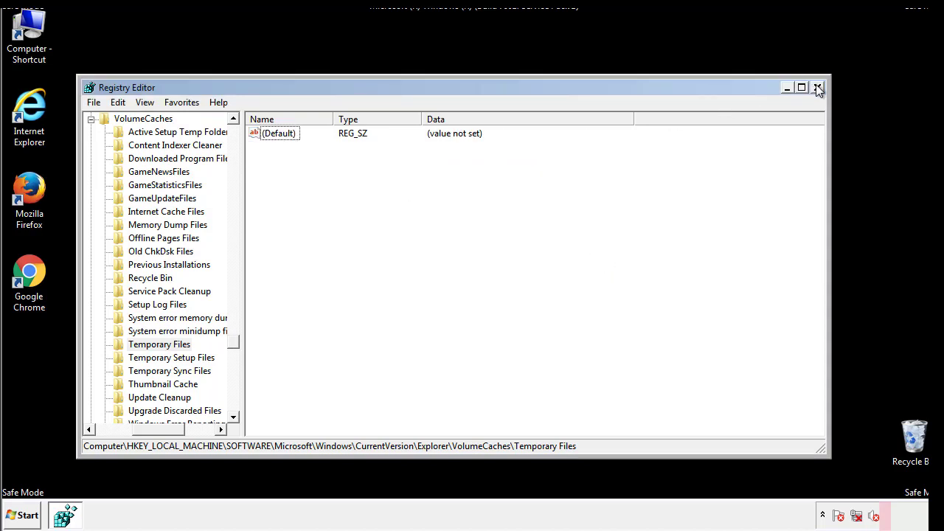
pyautogui.click(818, 87)
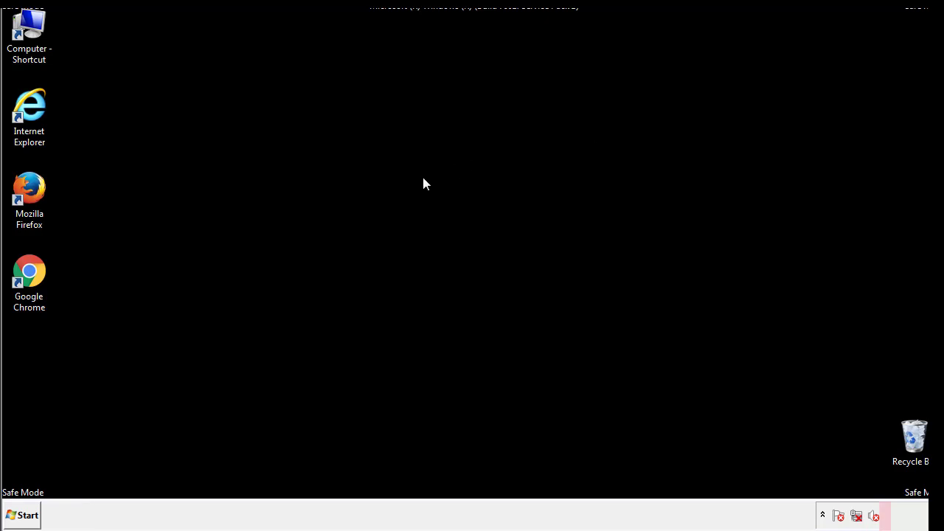
pyautogui.moveTo(39, 370)
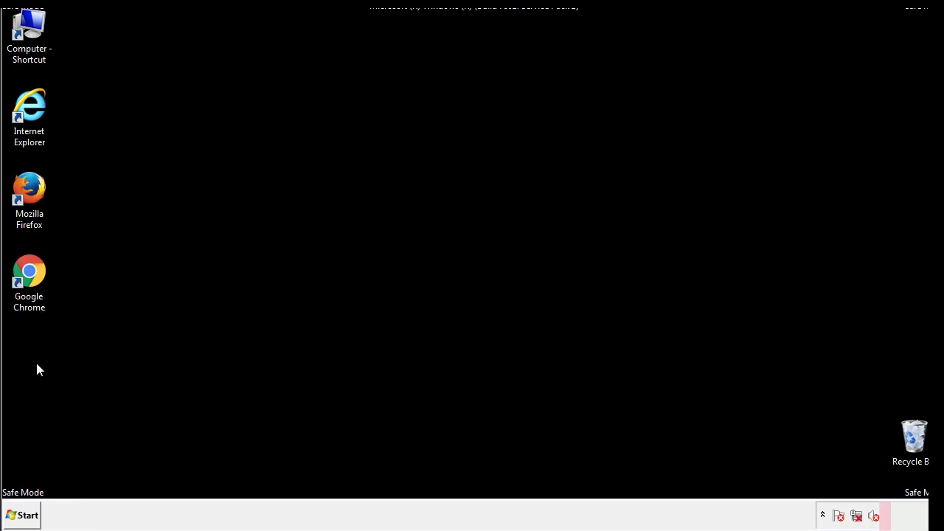
# - Launch msconfig from the Start menu search
pyautogui.click(22, 515)
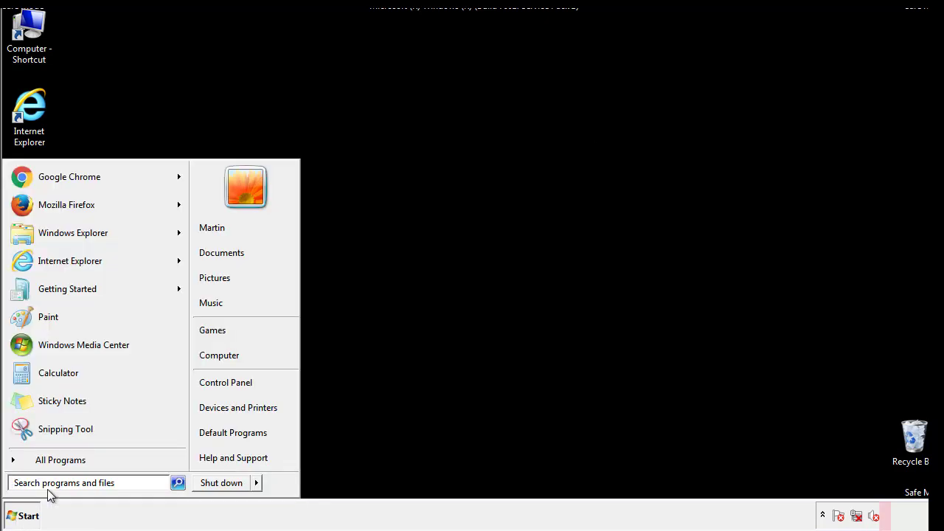
pyautogui.write('mscon')
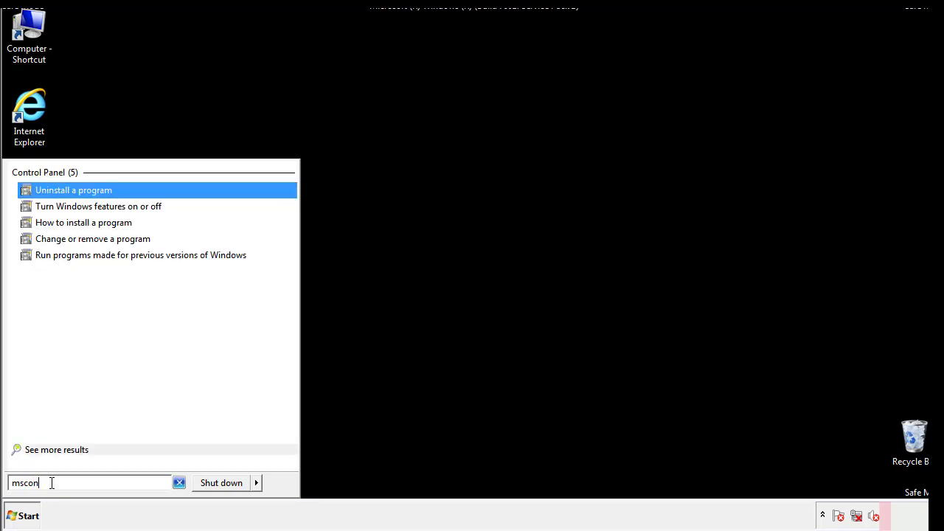
pyautogui.write('fig')
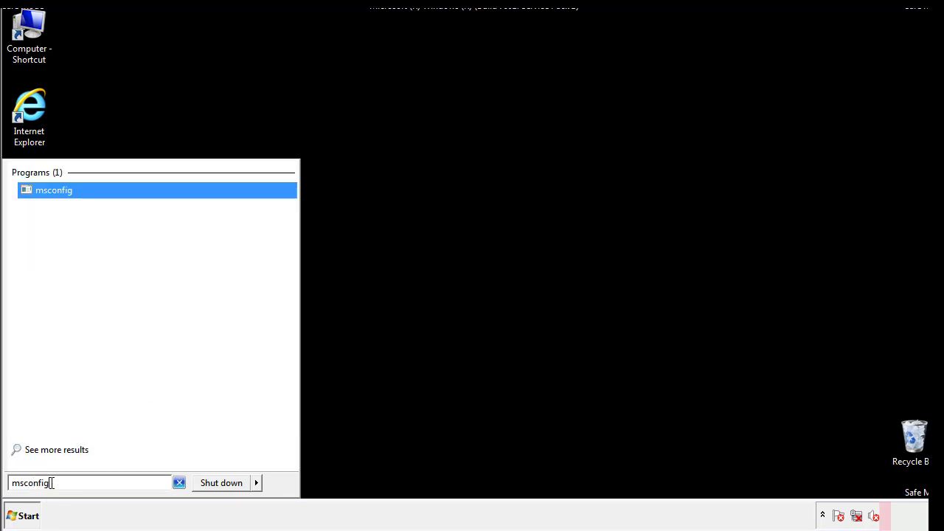
pyautogui.press('enter')
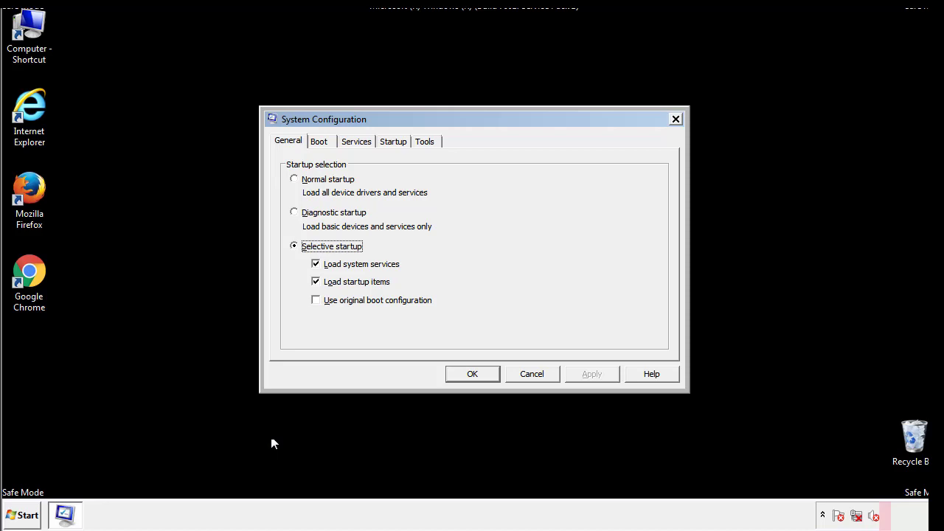
# - Uncheck Safe boot under the Boot options in System Configuration
pyautogui.click(319, 141)
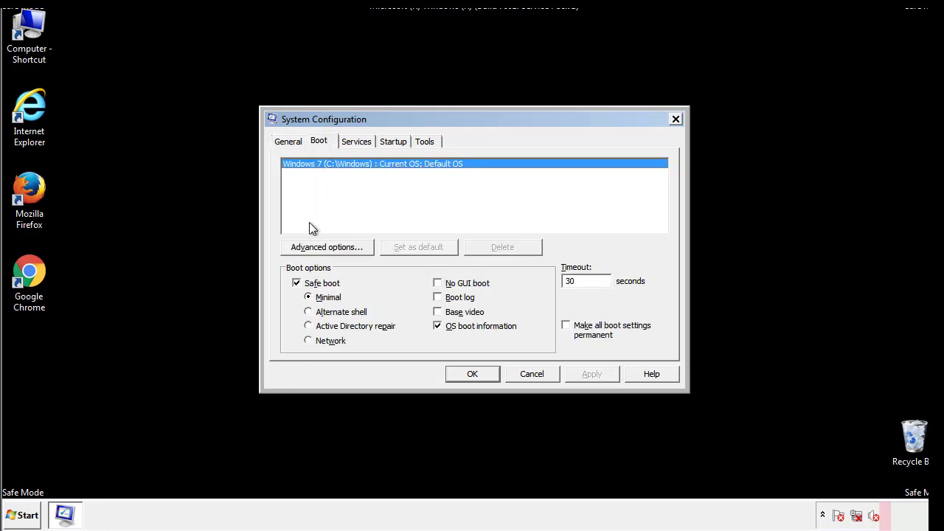
pyautogui.click(297, 283)
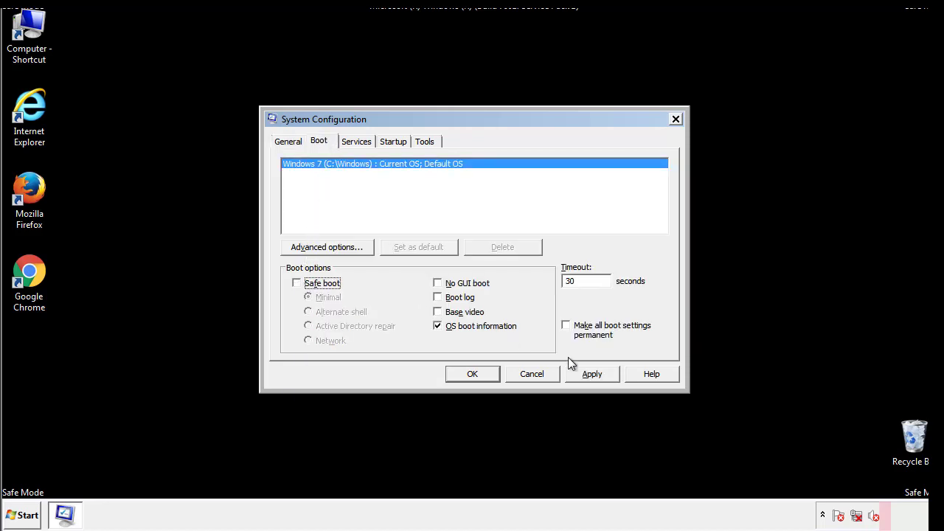